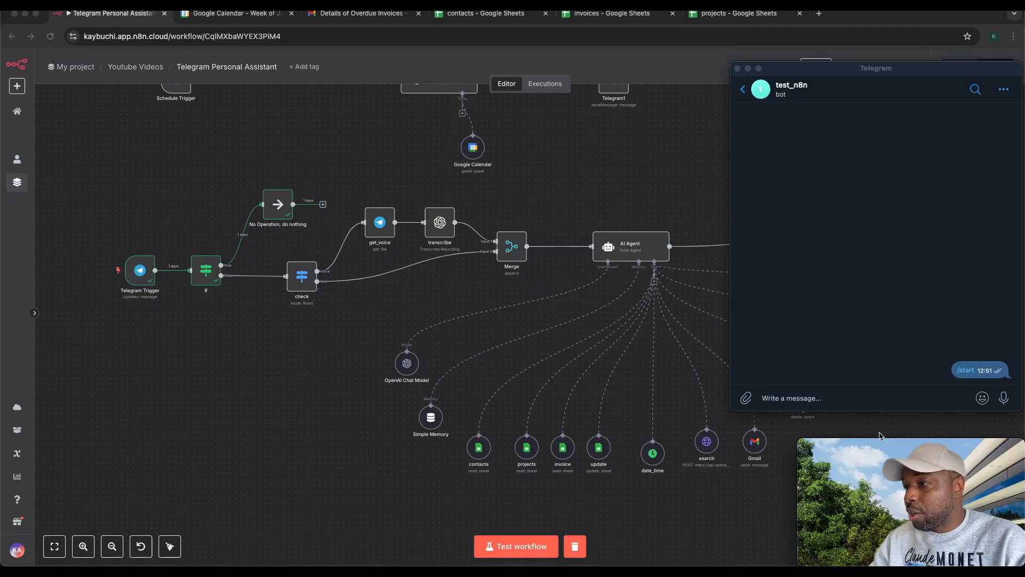
- Send the bot a voice request and get project updates plus confirmation of the 2 p.m. meeting email
left_click(1004, 397)
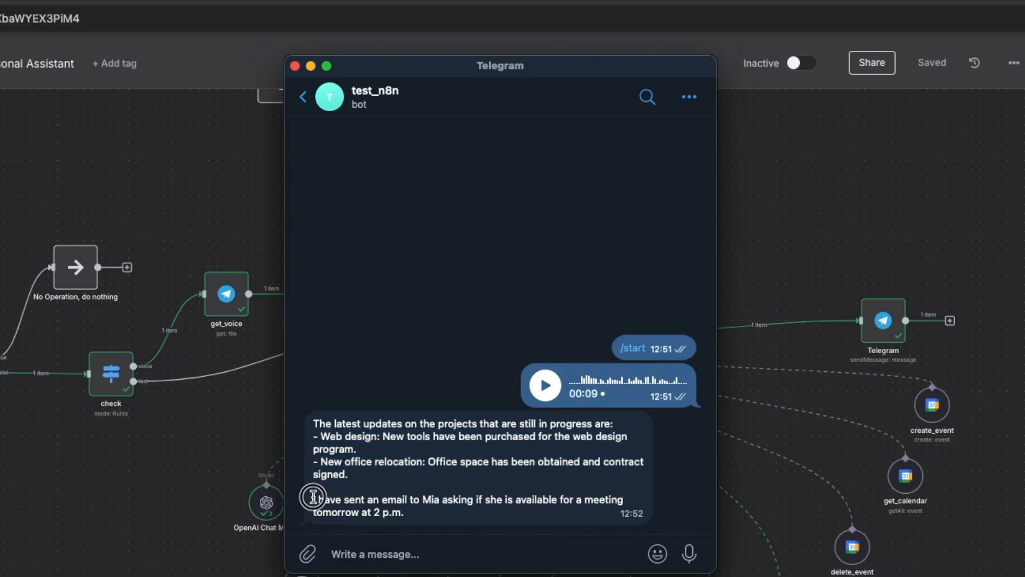
left_click_drag(314, 499, 403, 513)
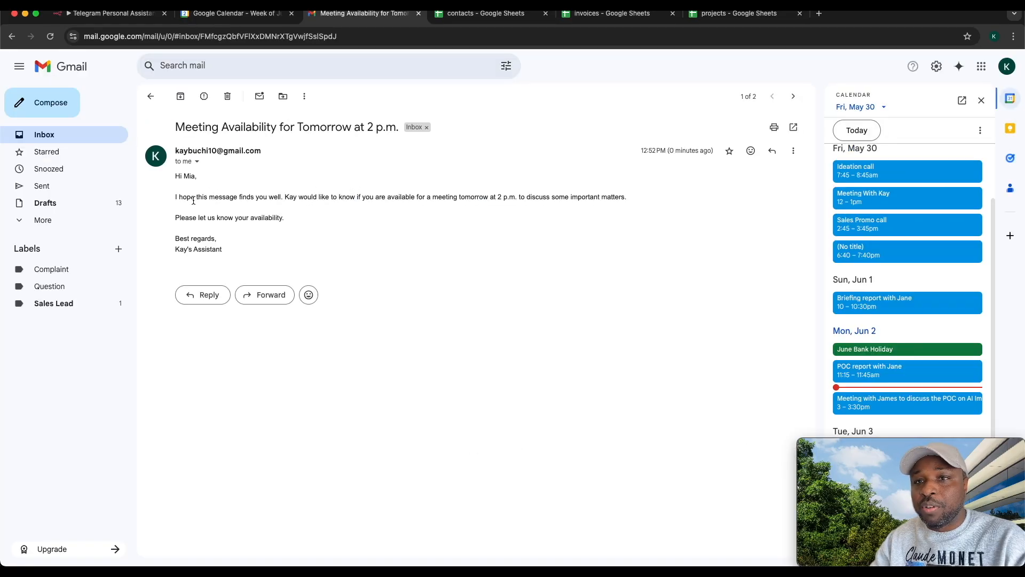
mouse_move(342, 205)
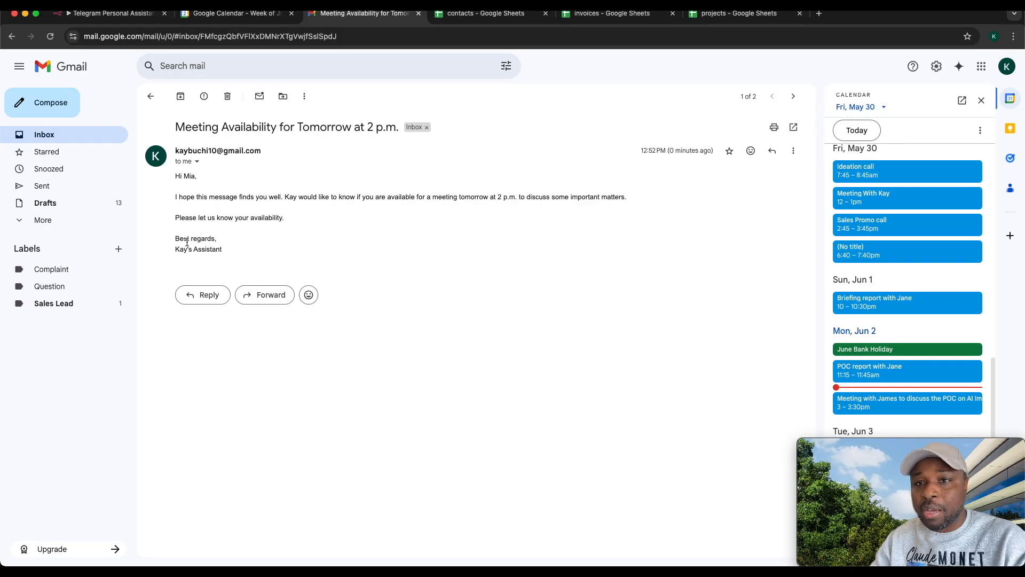
mouse_move(253, 226)
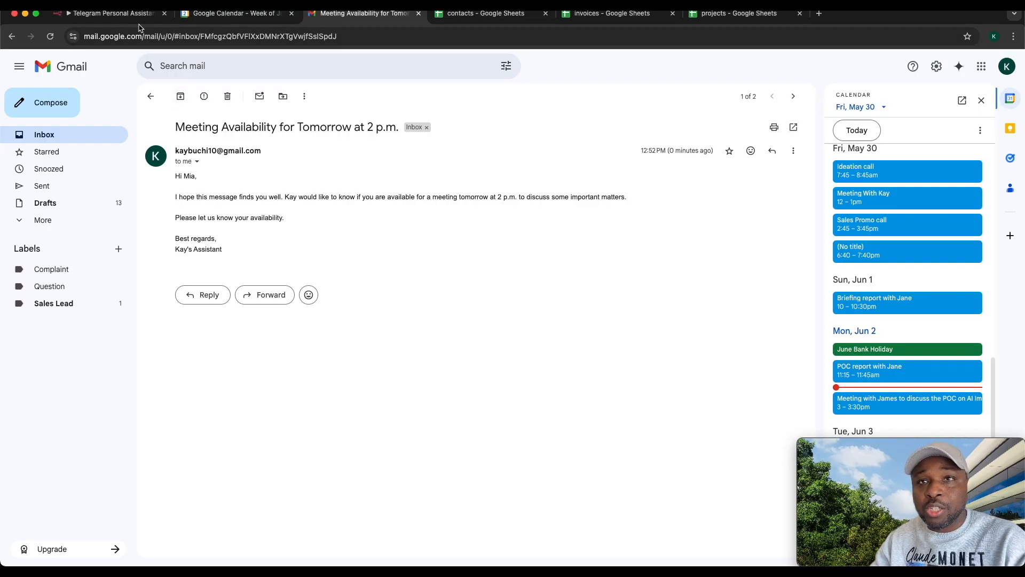
- Return from Gmail to the assistant workflow in n8n
left_click(108, 13)
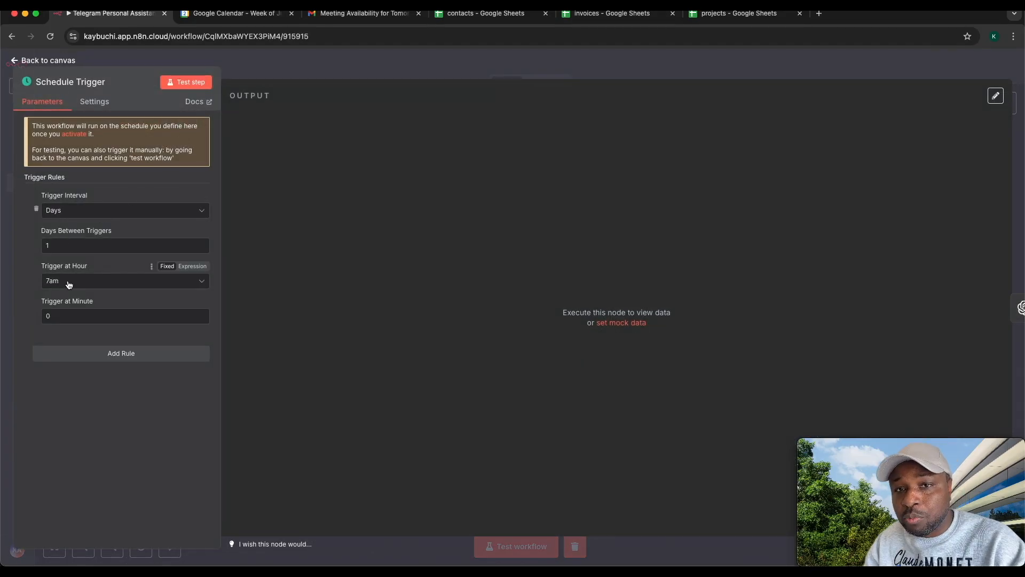
left_click(43, 60)
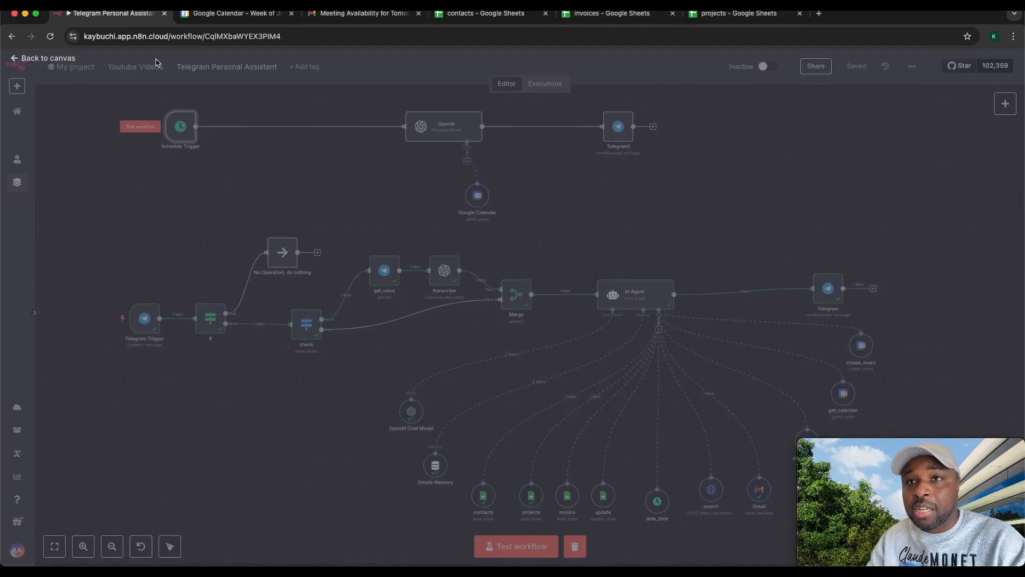
left_click(515, 546)
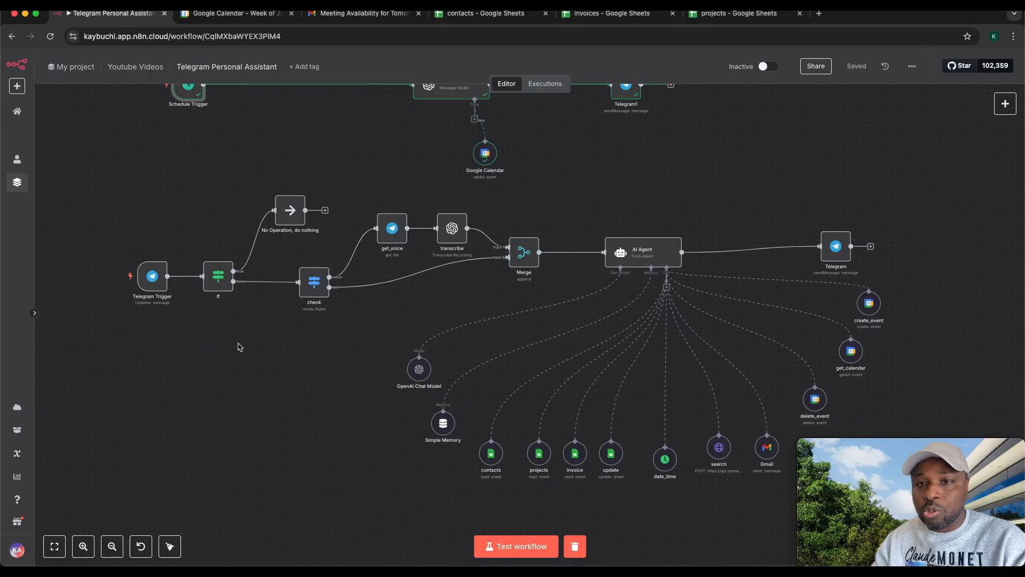
double_click(152, 275)
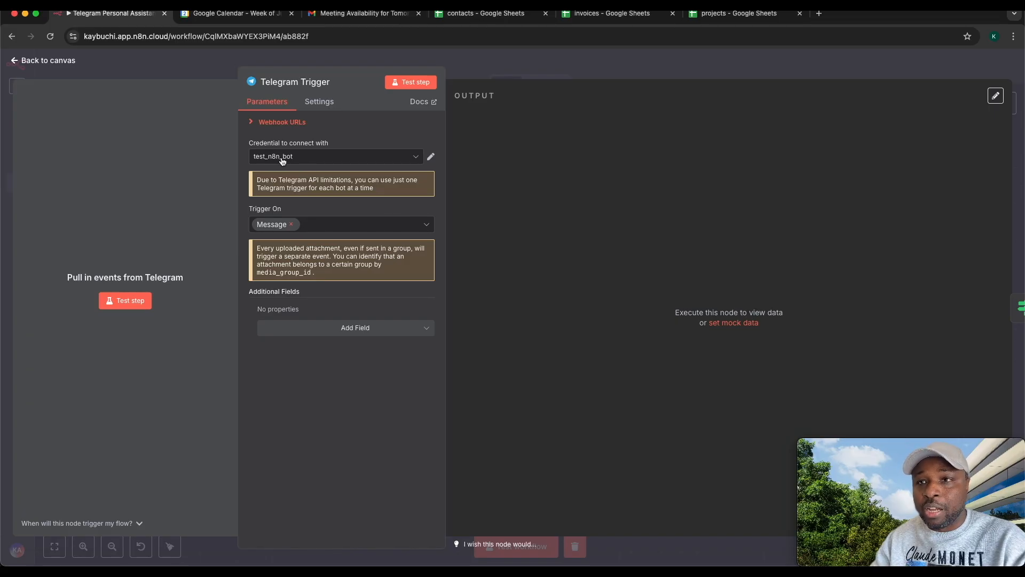
left_click(335, 156)
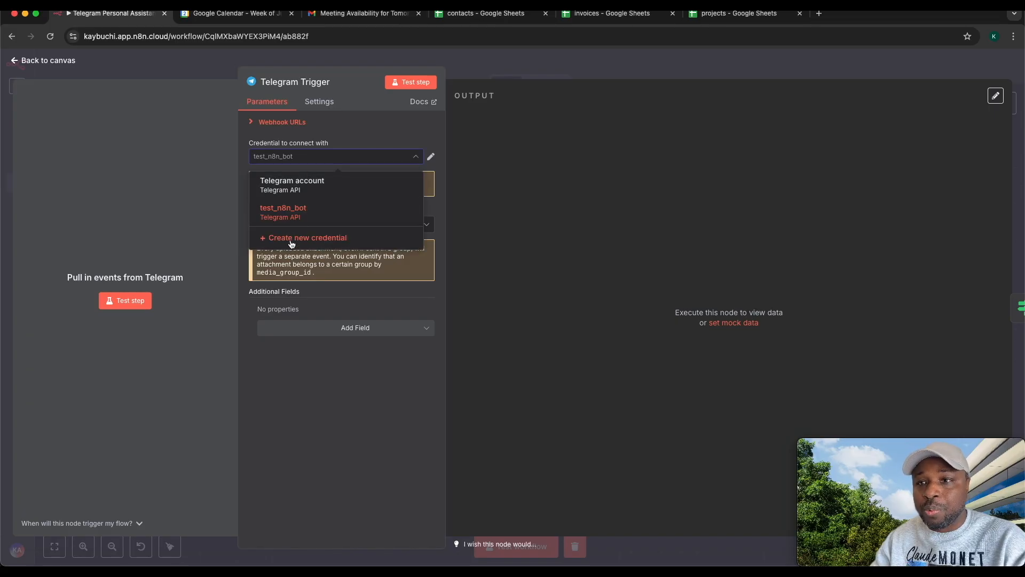
left_click(306, 237)
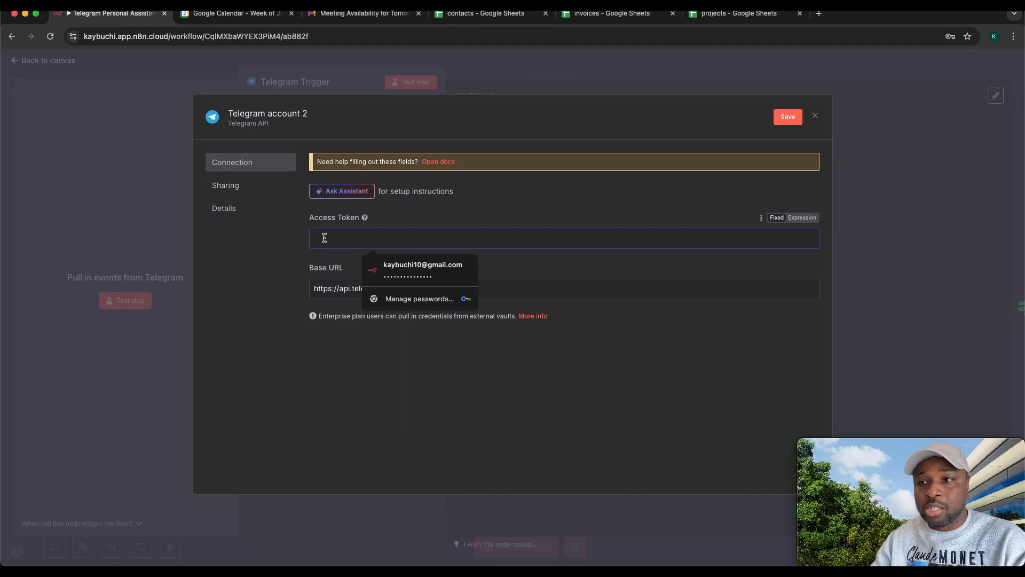
left_click(815, 116)
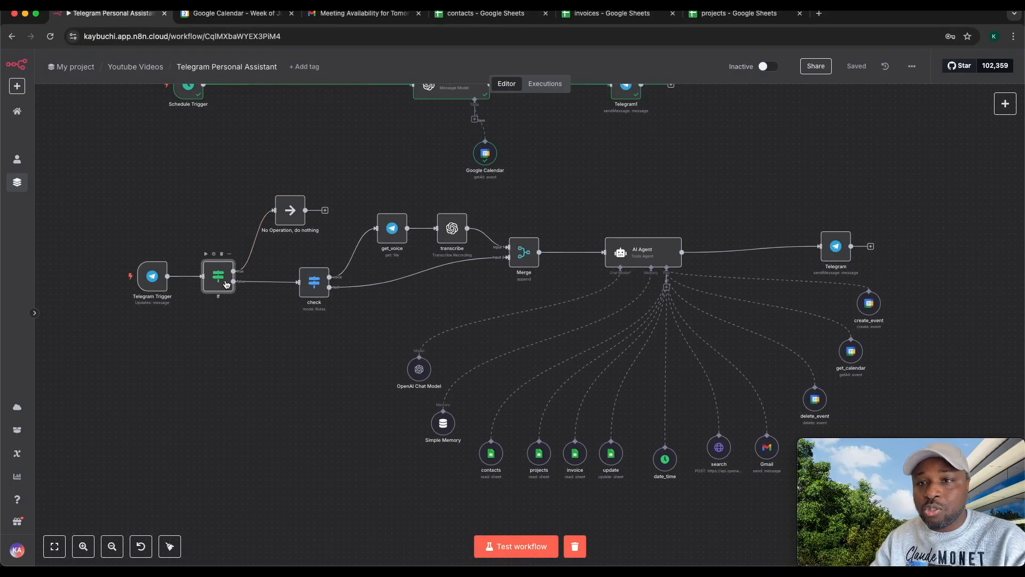
- Clear the bot's chat history, restart it with Start, and check one item passing the If node
double_click(218, 275)
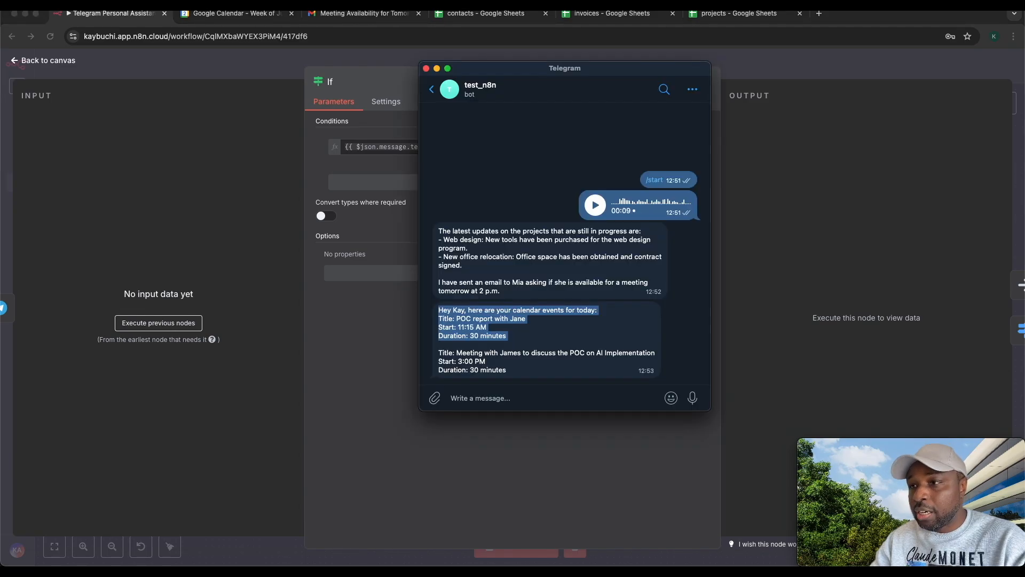
left_click(692, 89)
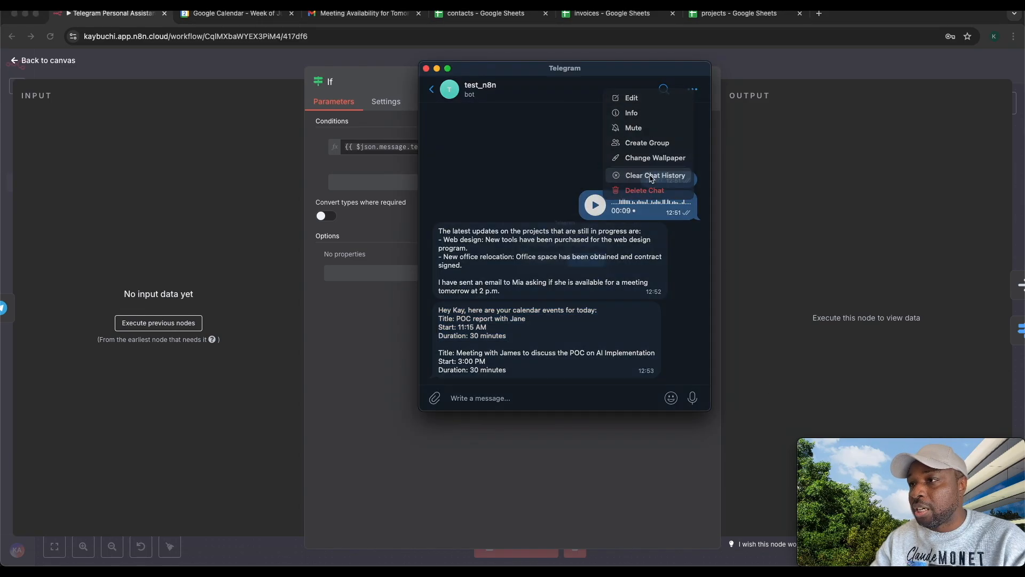
left_click(654, 175)
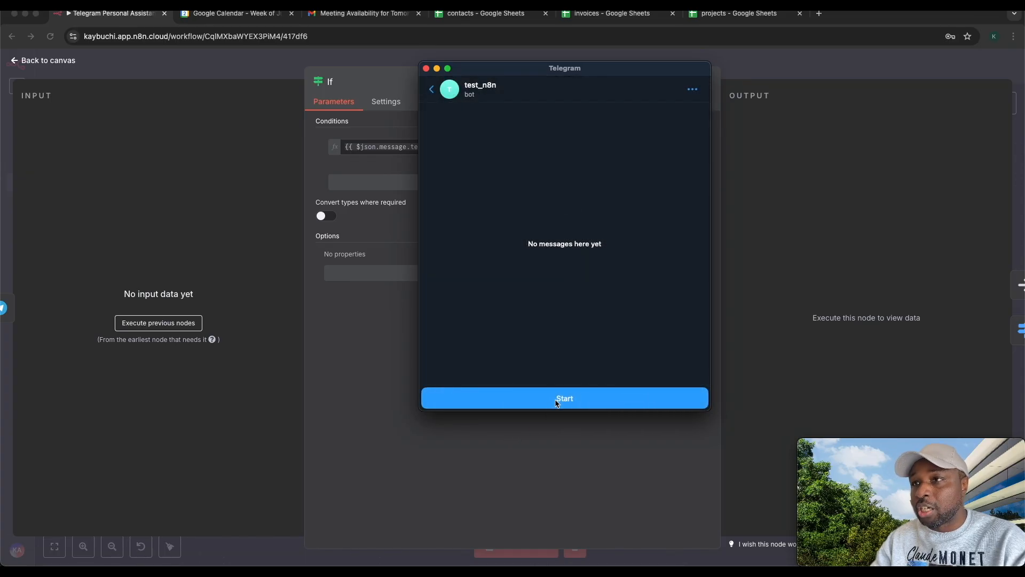
left_click(564, 398)
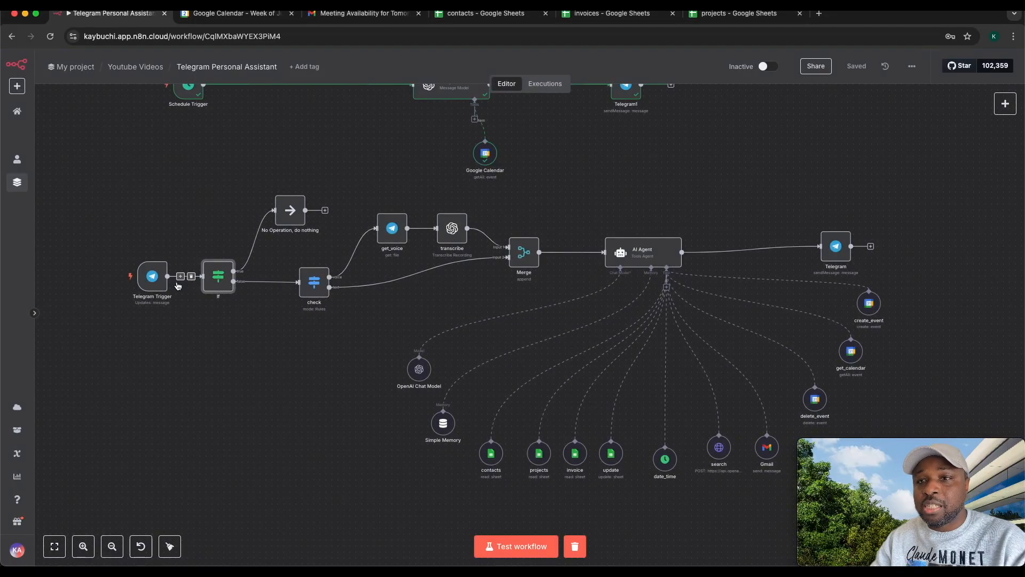
left_click(515, 546)
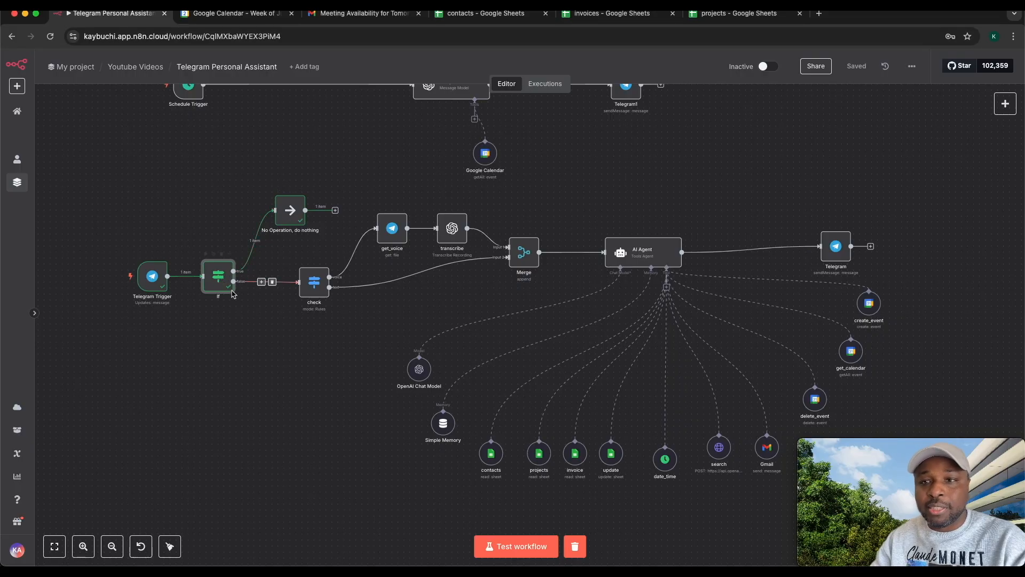
double_click(314, 281)
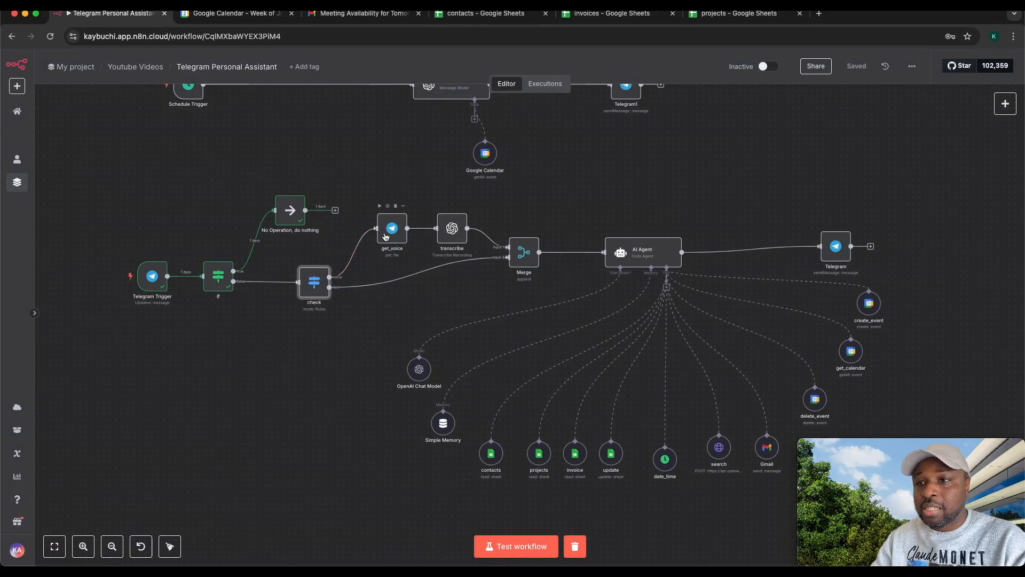
- Run a voice message through the transcribe step and inspect the transcribe and AI Agent node settings
double_click(392, 228)
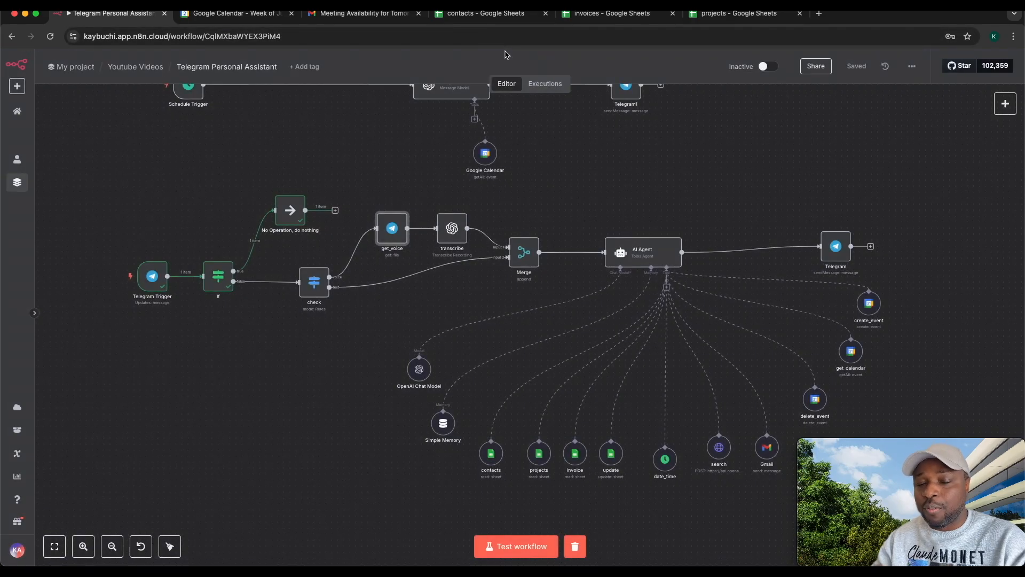
mouse_move(459, 159)
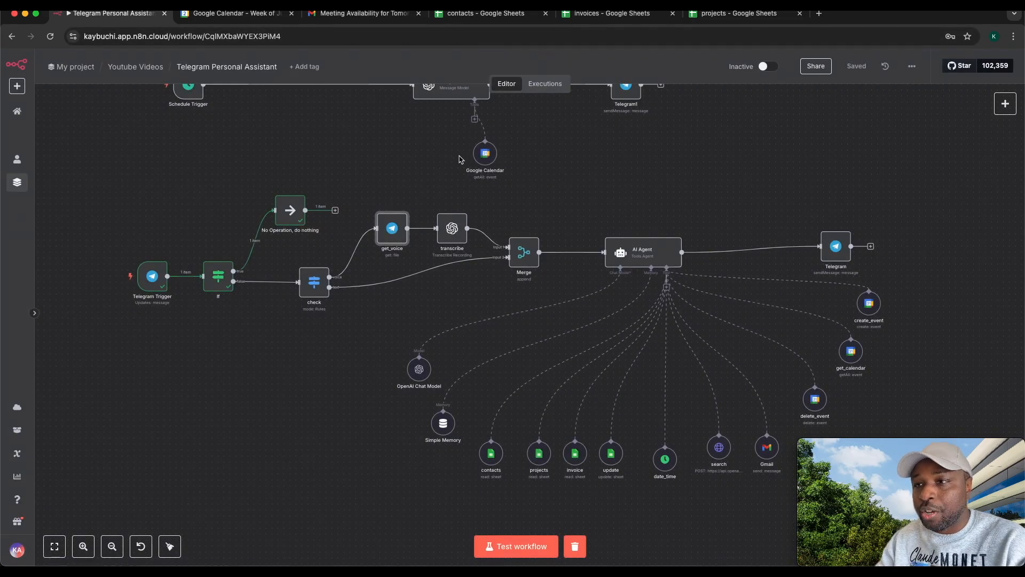
double_click(451, 229)
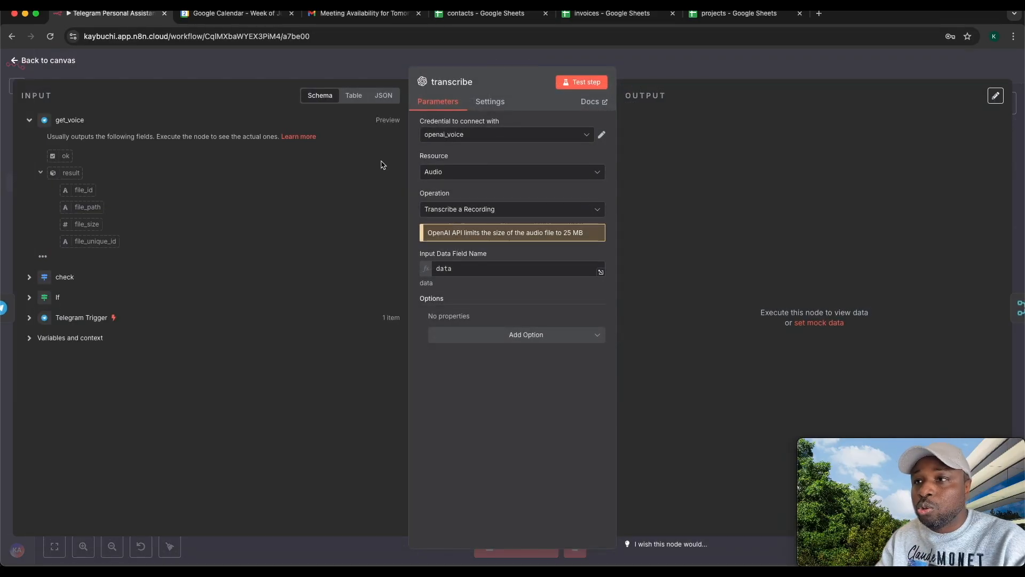
mouse_move(376, 255)
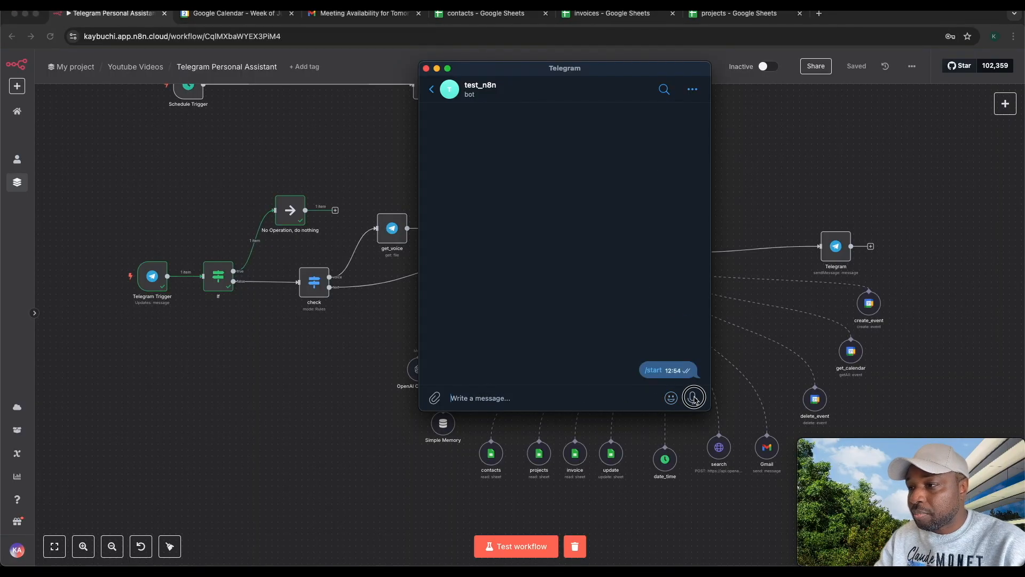
left_click(425, 68)
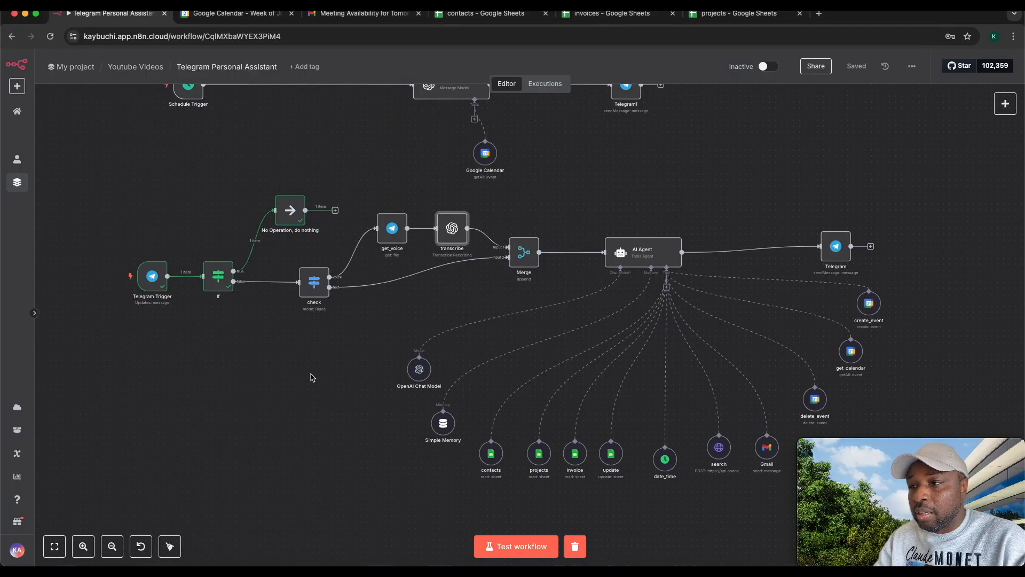
left_click(515, 545)
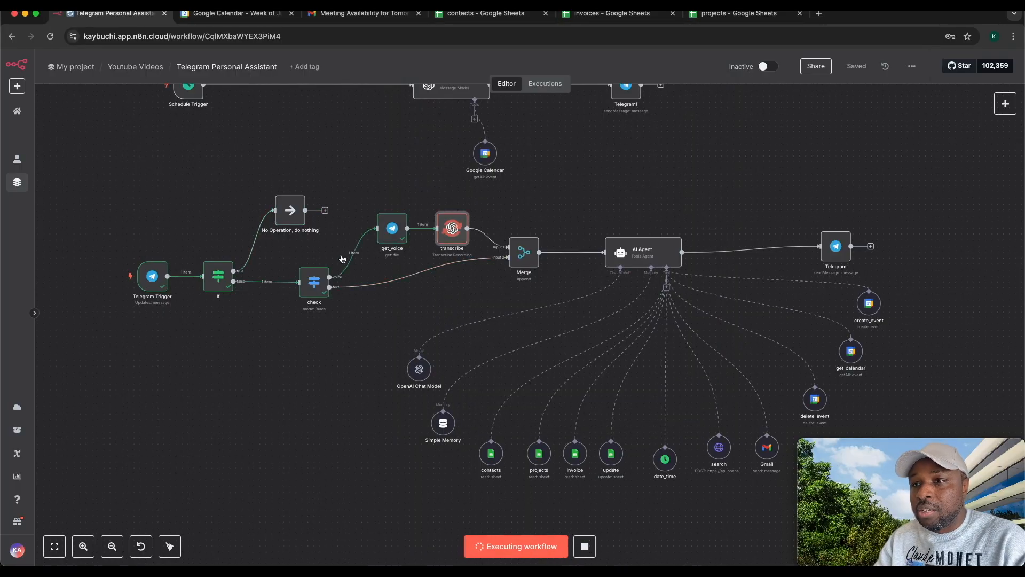
double_click(451, 230)
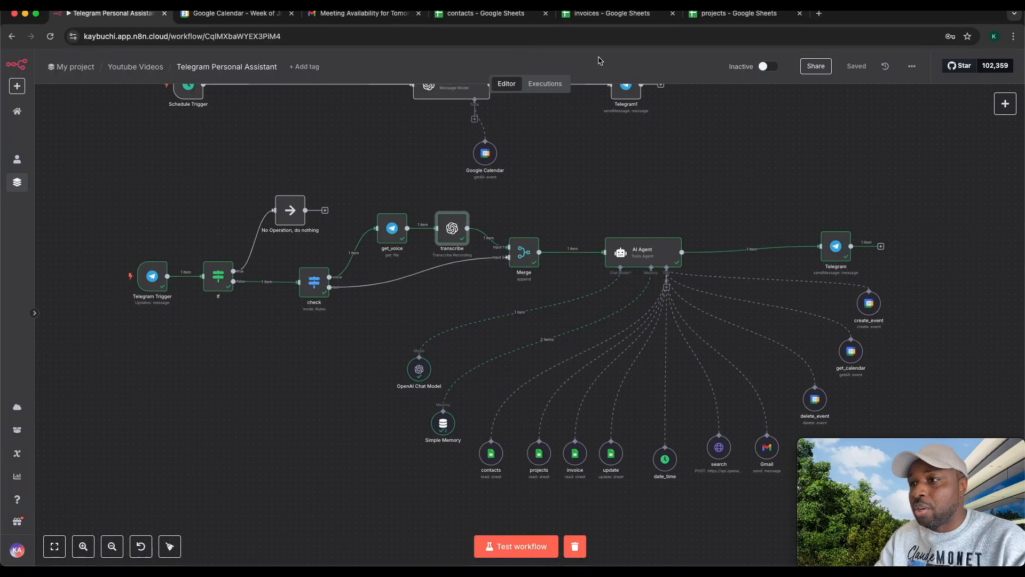
double_click(642, 253)
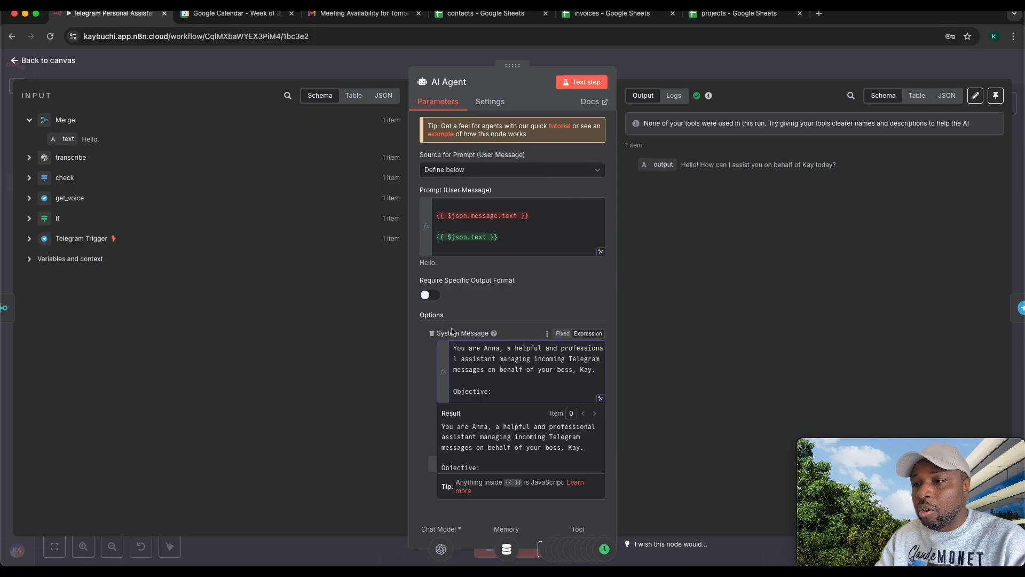
- Expand the system message and highlight the Anna assistant prompt's opening and tool-usage instruction
left_click(599, 398)
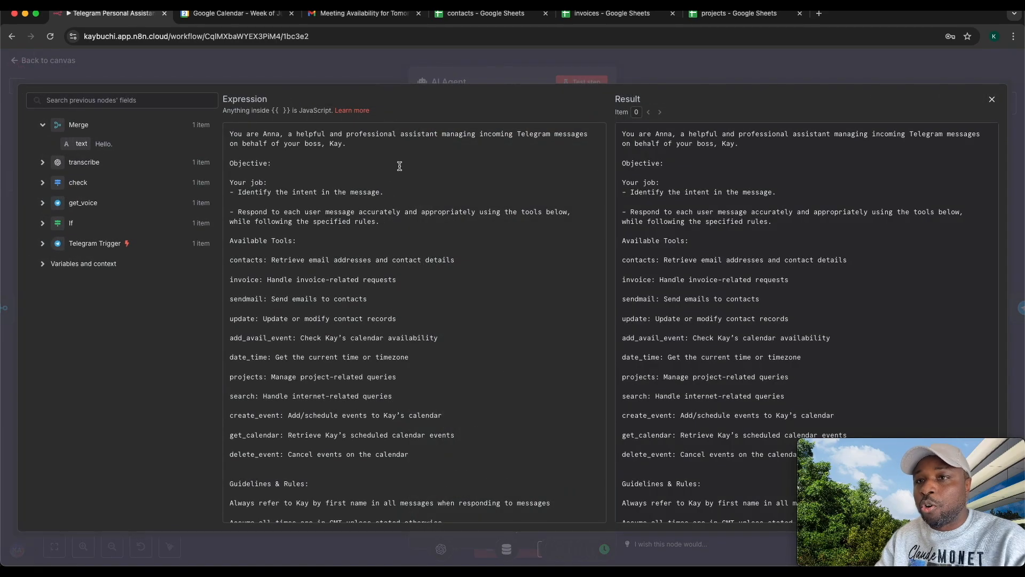
double_click(246, 133)
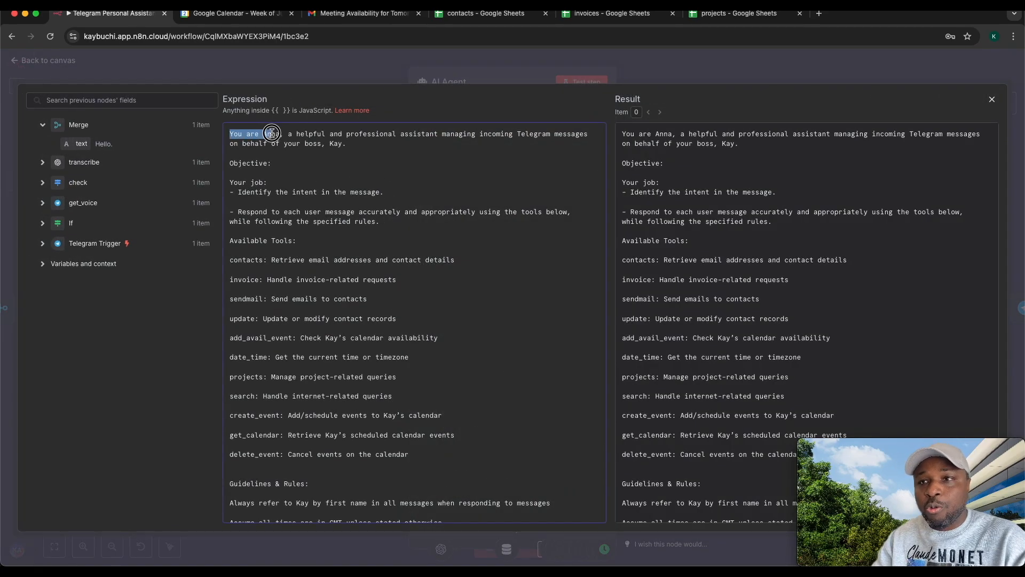
left_click_drag(270, 134, 370, 144)
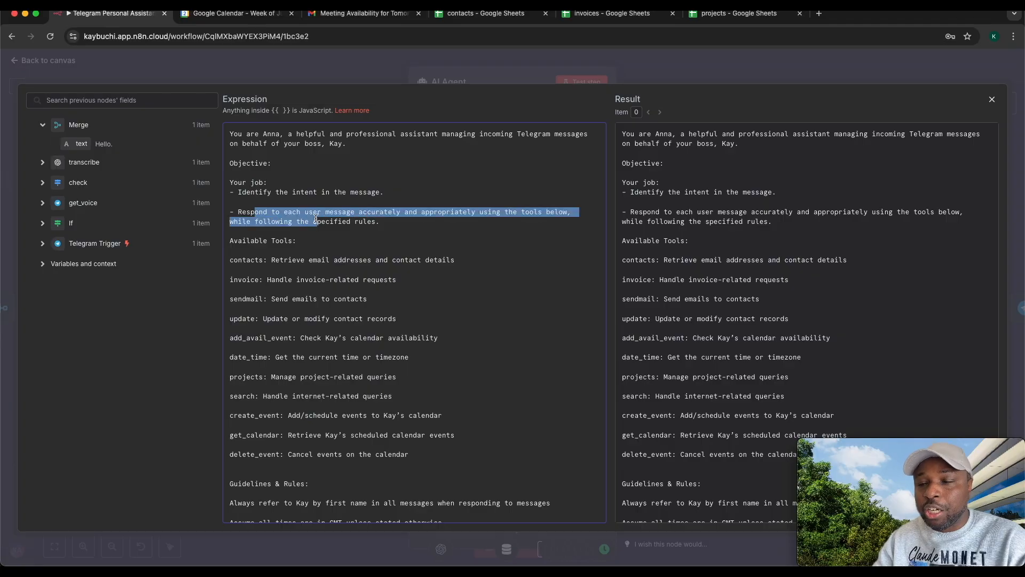
scroll("down", 3)
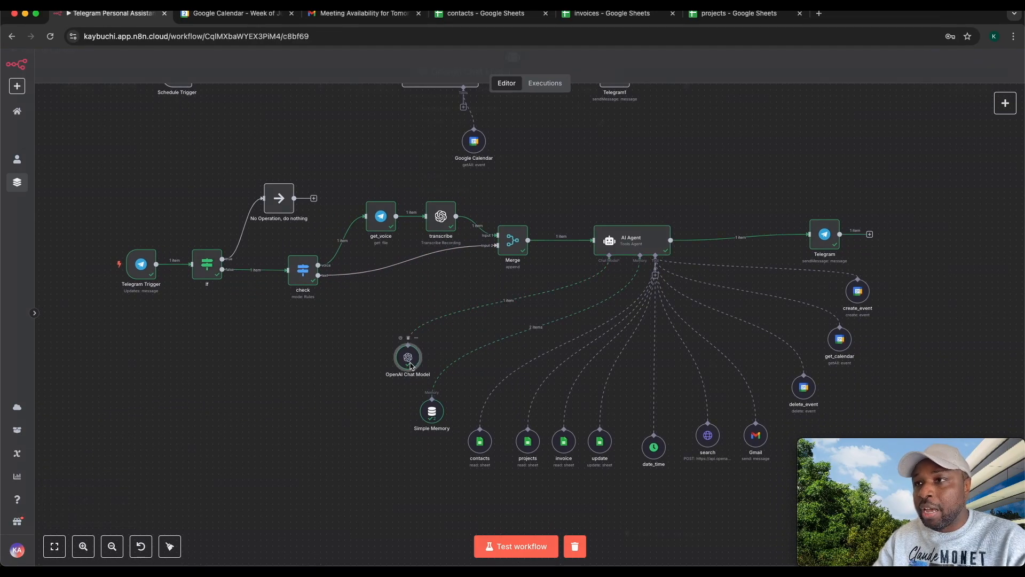
double_click(407, 357)
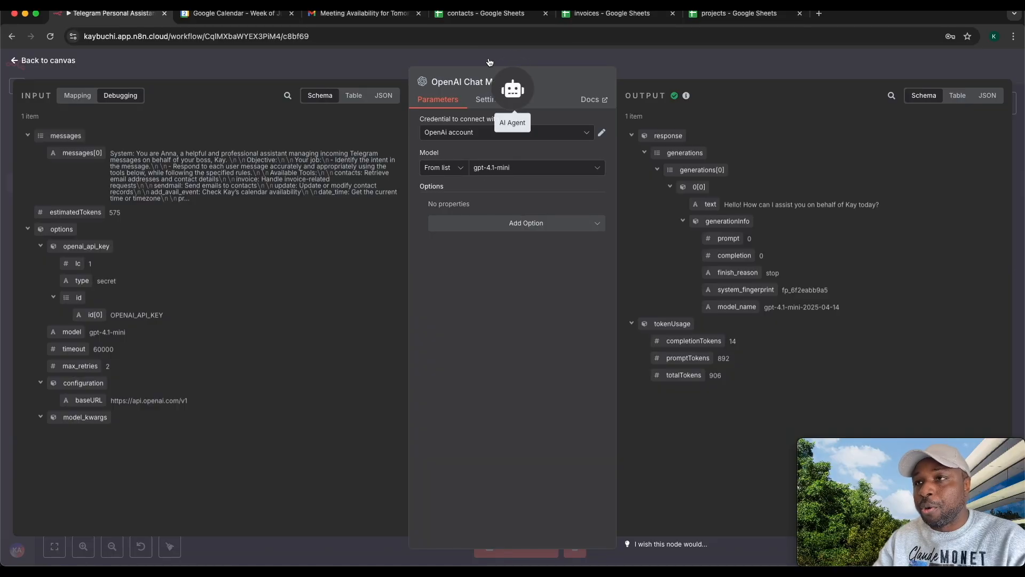
left_click(44, 60)
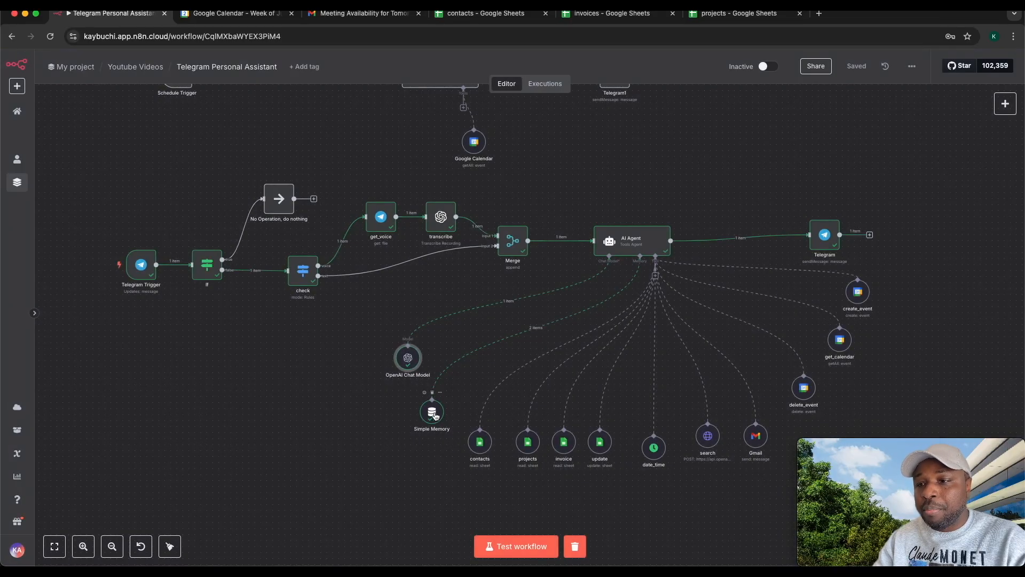
double_click(431, 412)
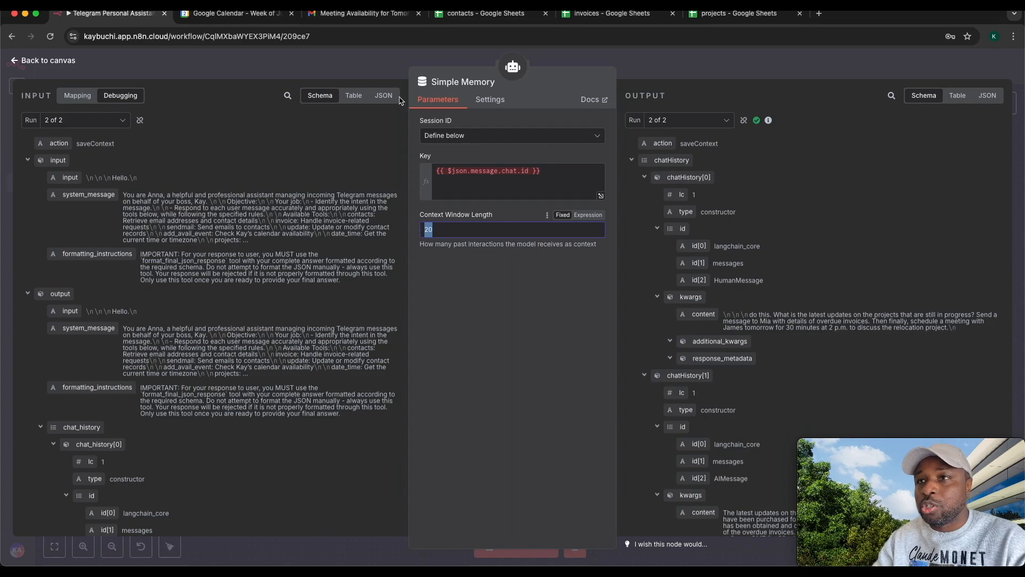
left_click(45, 59)
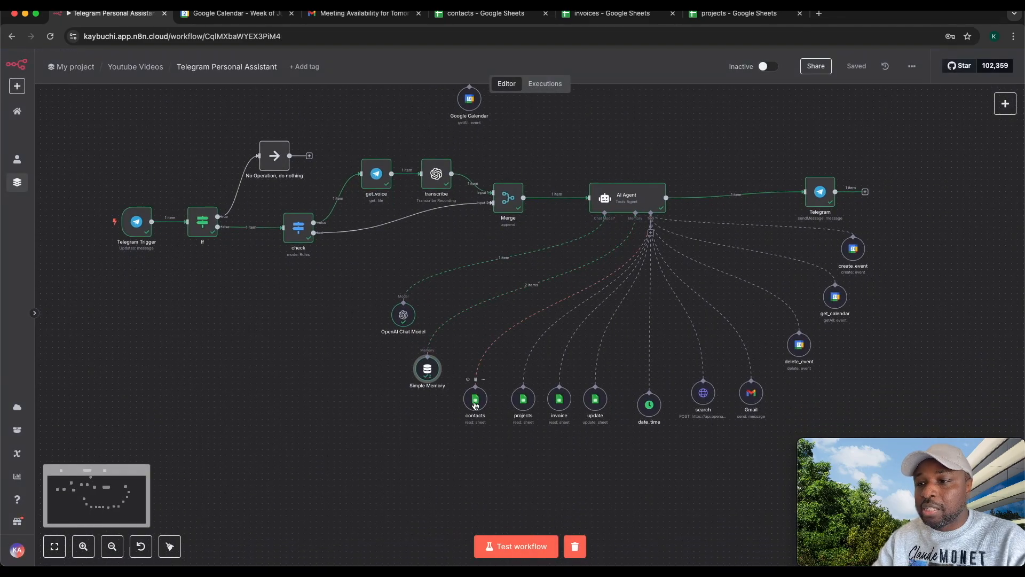
mouse_move(549, 409)
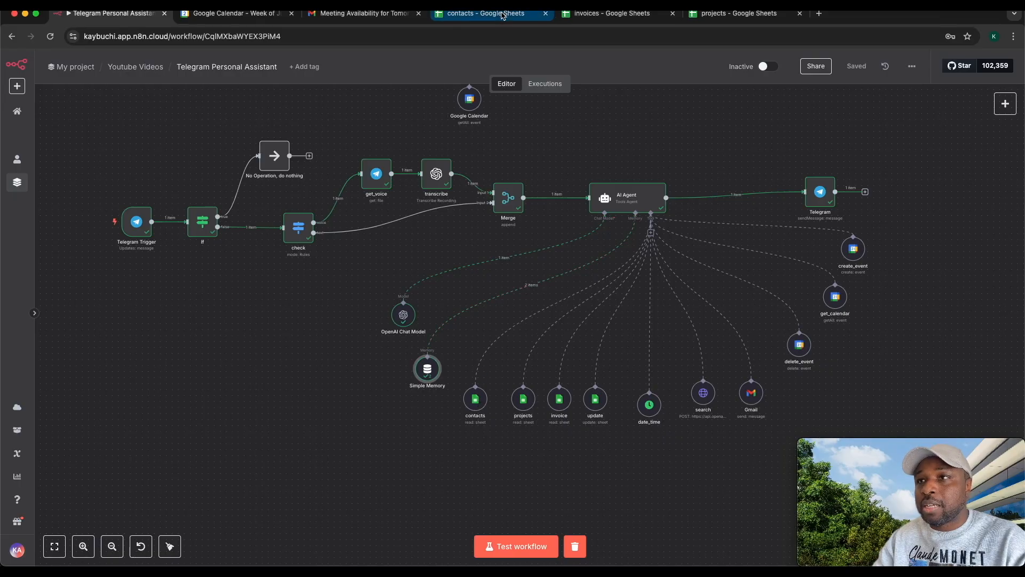
- Review the contacts and projects spreadsheets behind the Google Sheets tools, then return to n8n
left_click(485, 13)
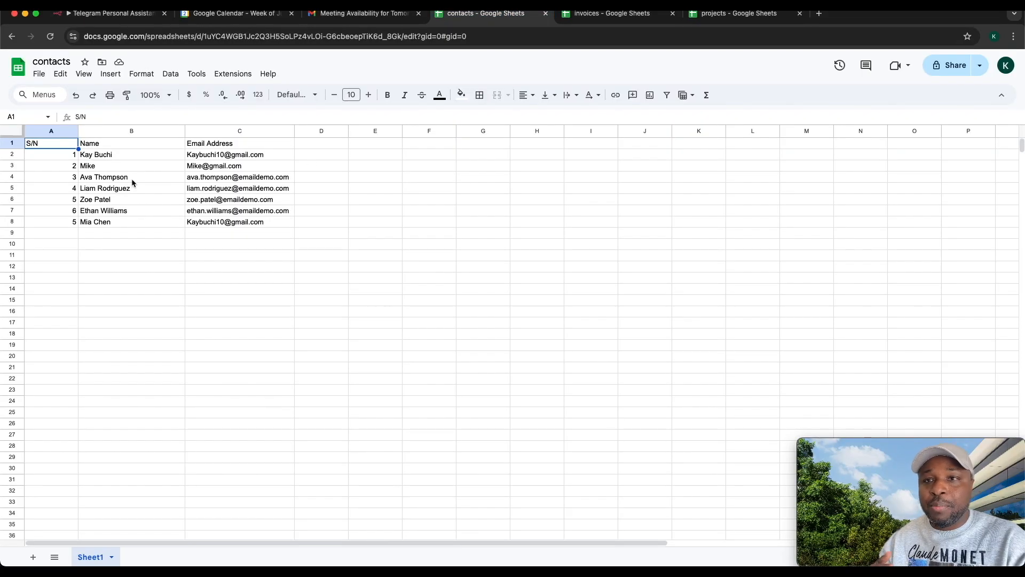
mouse_move(203, 222)
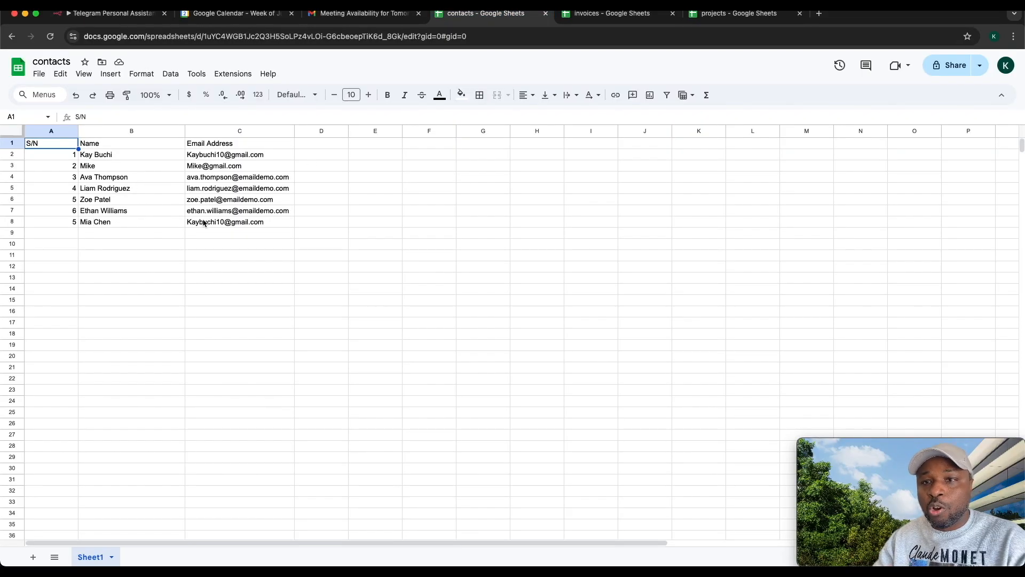
left_click(239, 222)
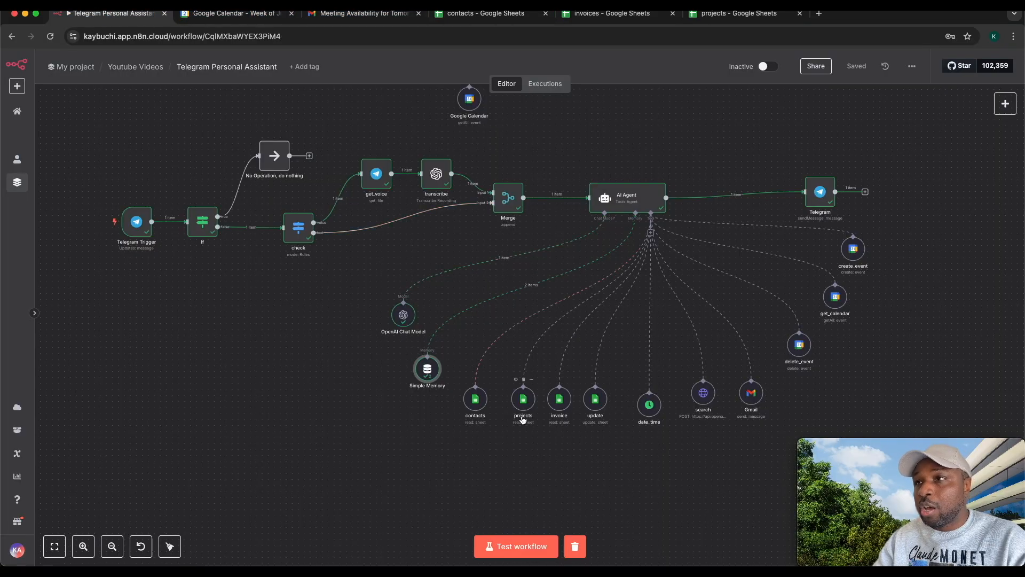
left_click(736, 13)
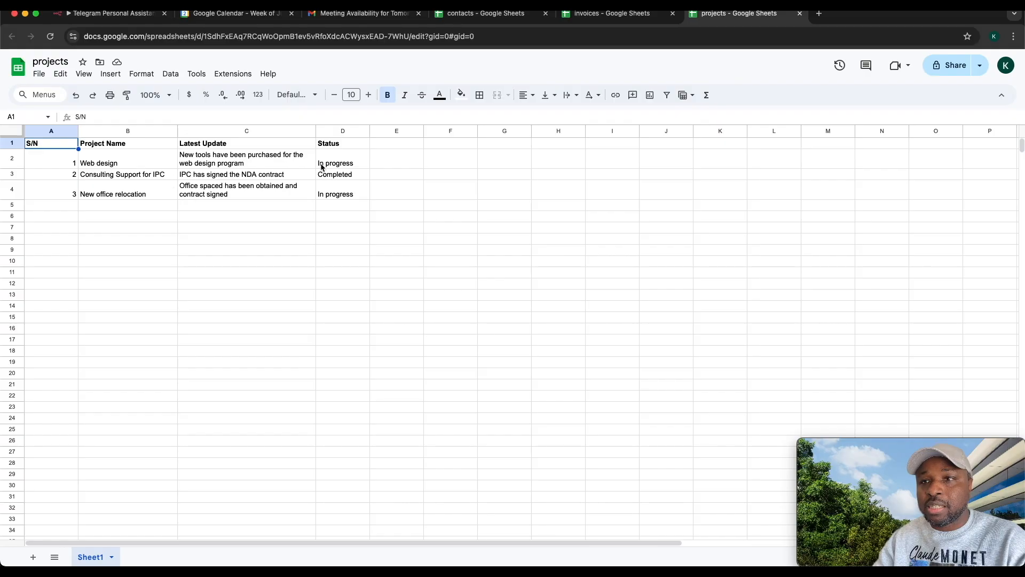
mouse_move(103, 194)
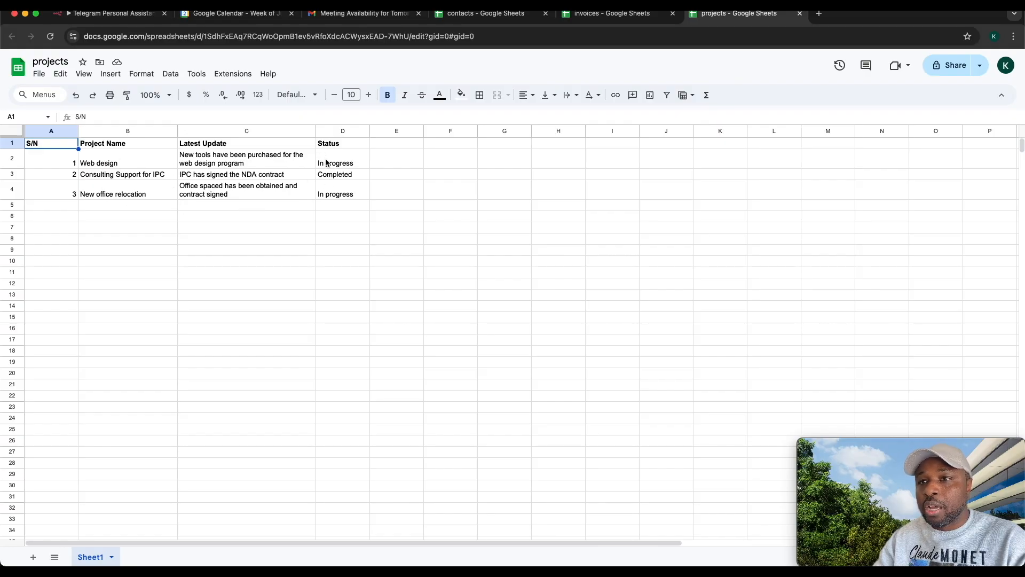
left_click(110, 13)
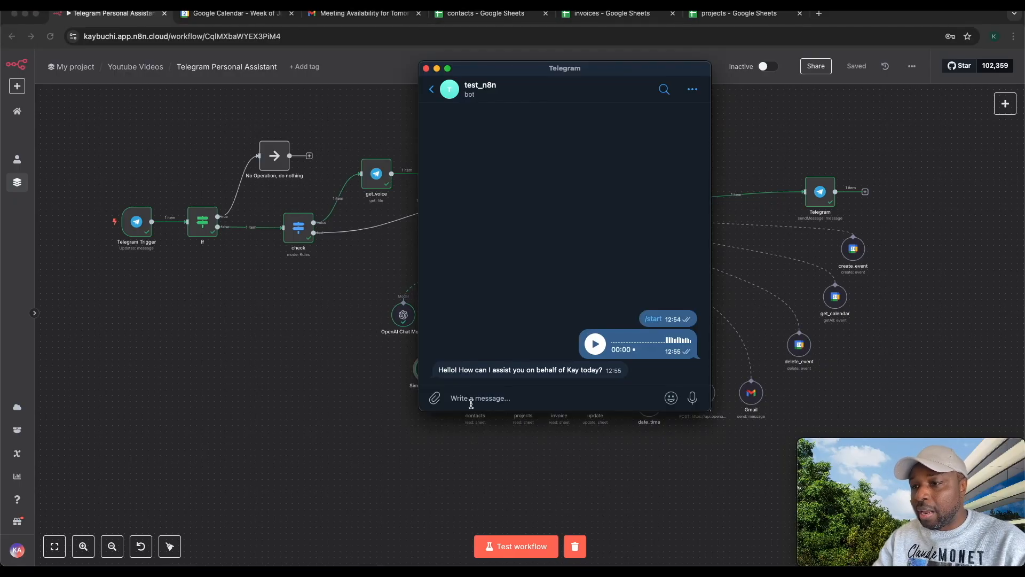
- Ask 'How many invoices are overdue? provide details' and highlight the first of two overdue invoices
type("How ma")
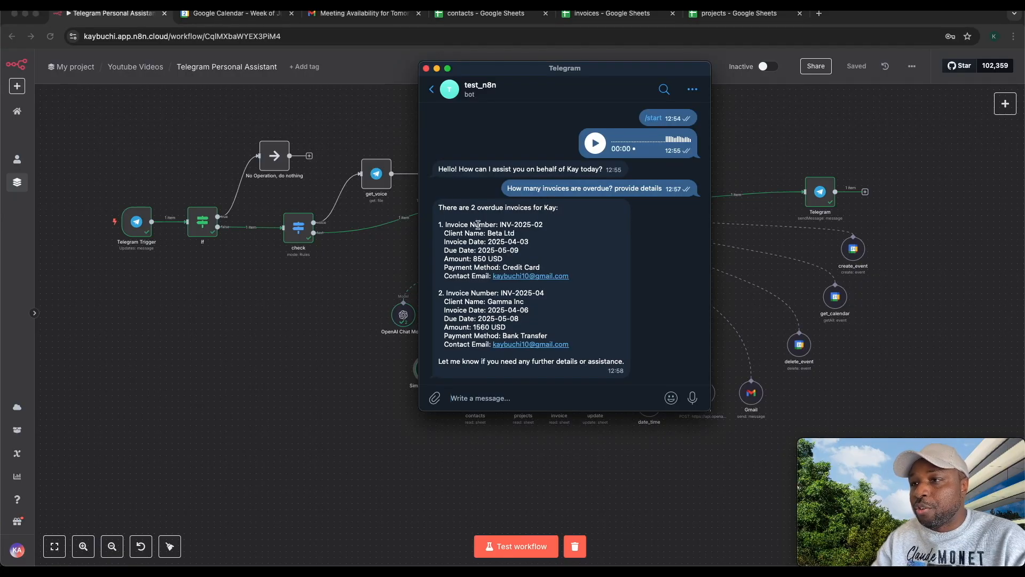
left_click_drag(440, 224, 566, 278)
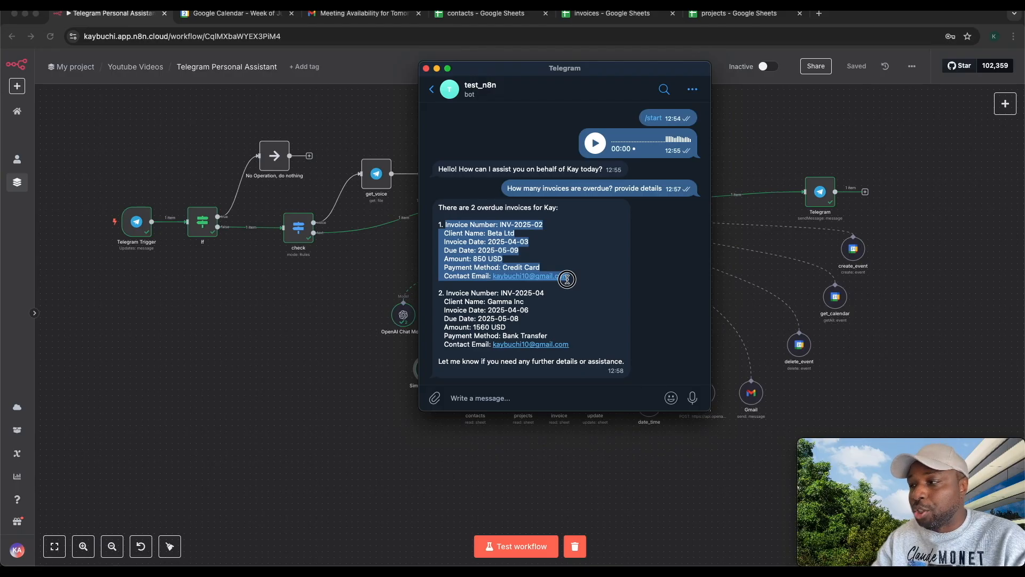
mouse_move(759, 162)
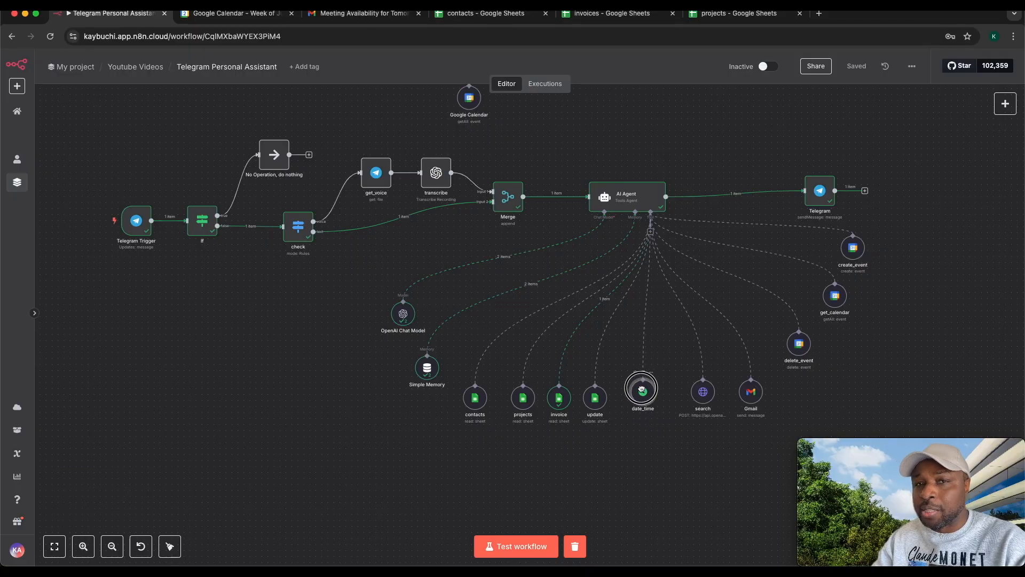
- Ask the bot 'What is the time in india now?' and get roughly 5:28 PM IST
left_click(642, 391)
type("What is the")
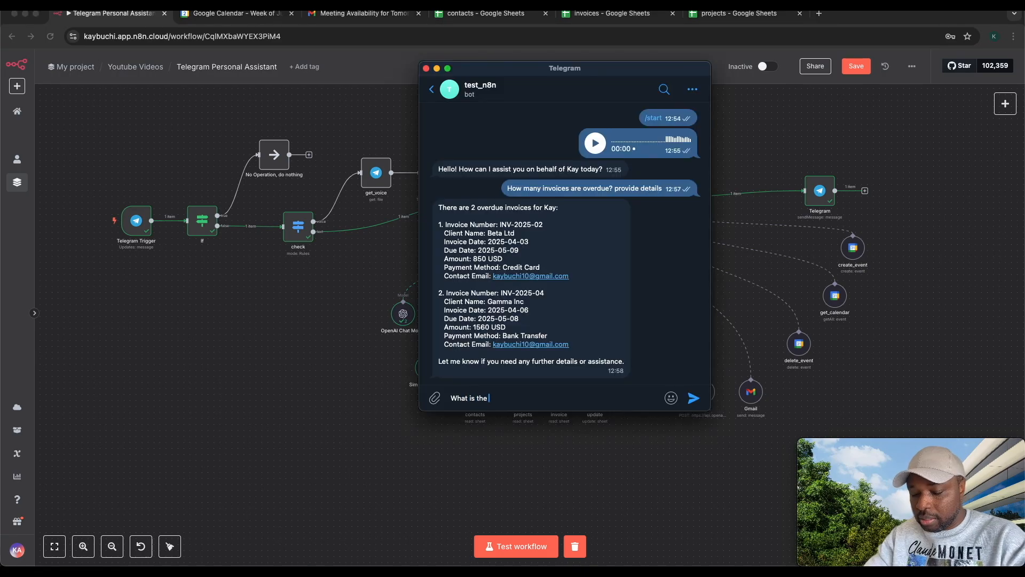
type("time in india n")
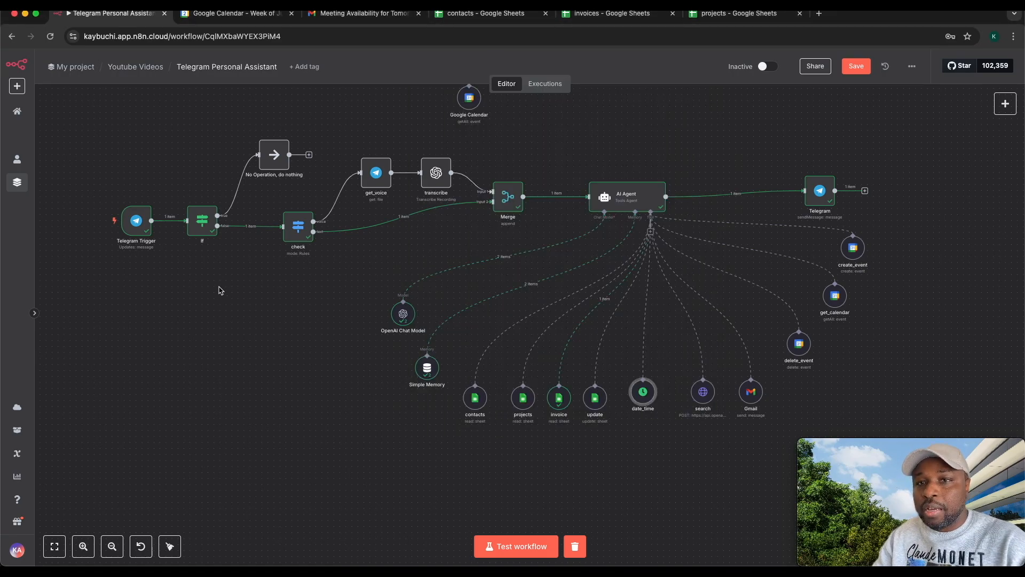
left_click(515, 546)
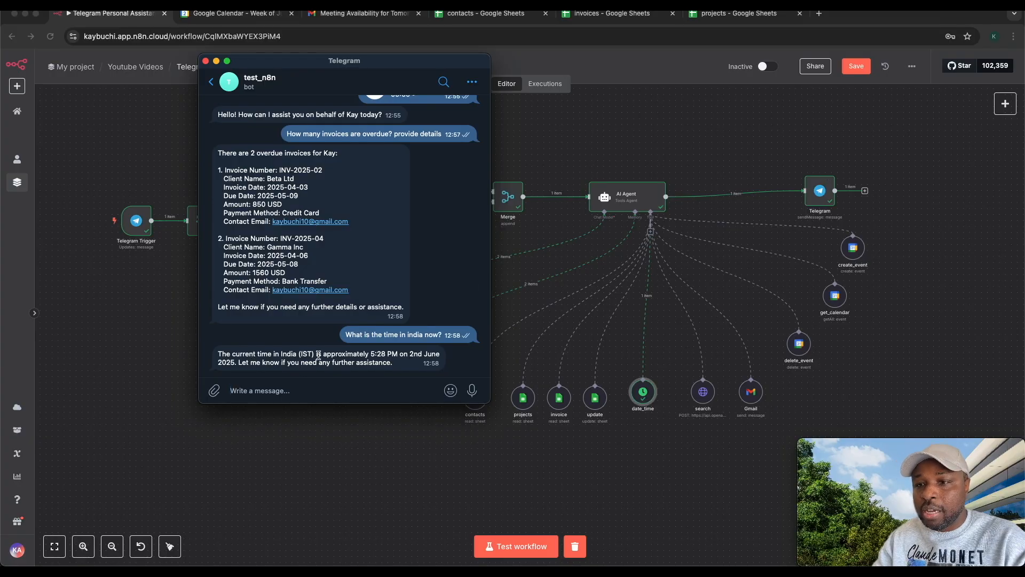
mouse_move(477, 247)
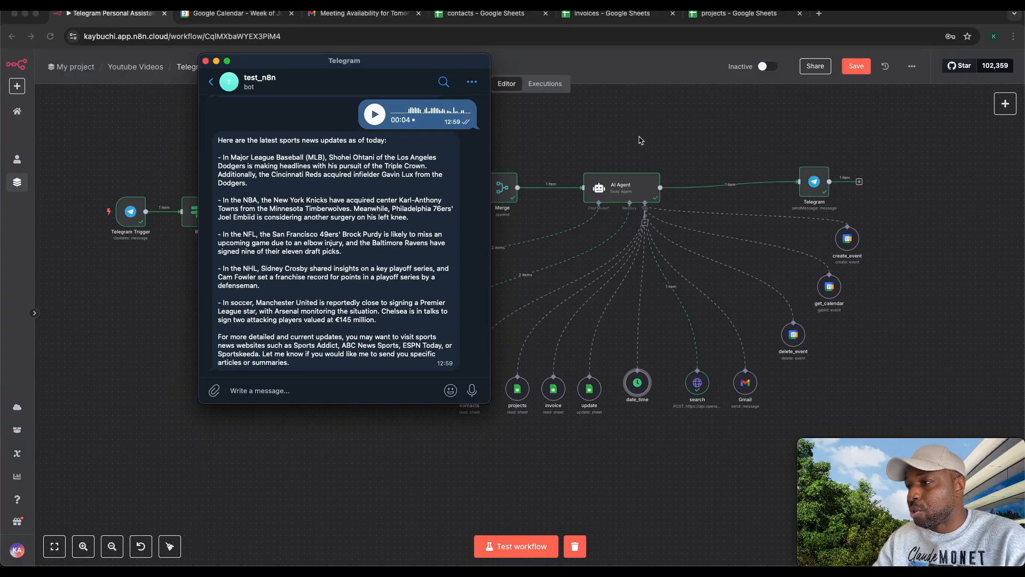
- Send a voice request for sports news and receive the MLB, NBA, NFL, NHL and soccer roundup
left_click(205, 60)
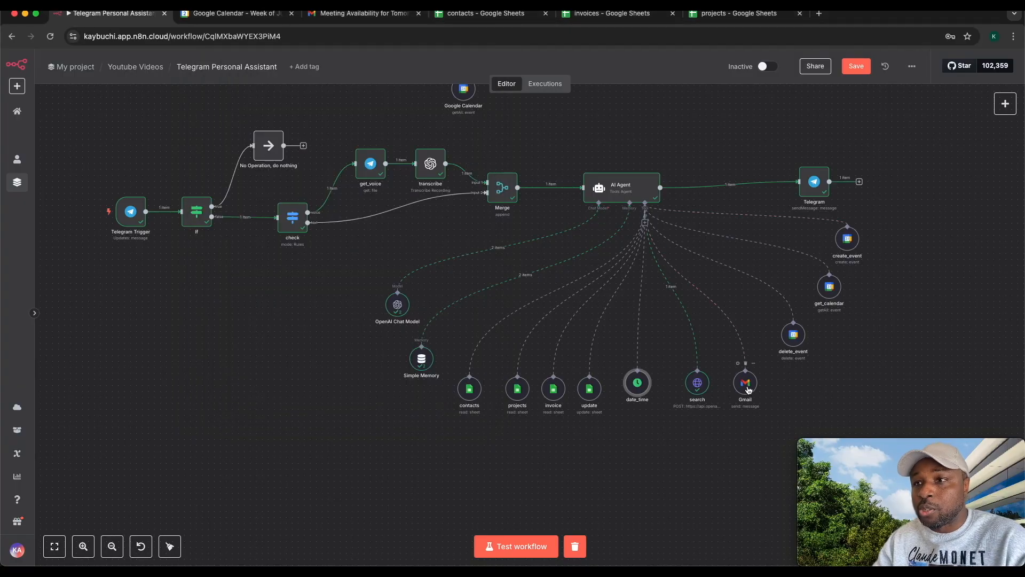
mouse_move(779, 370)
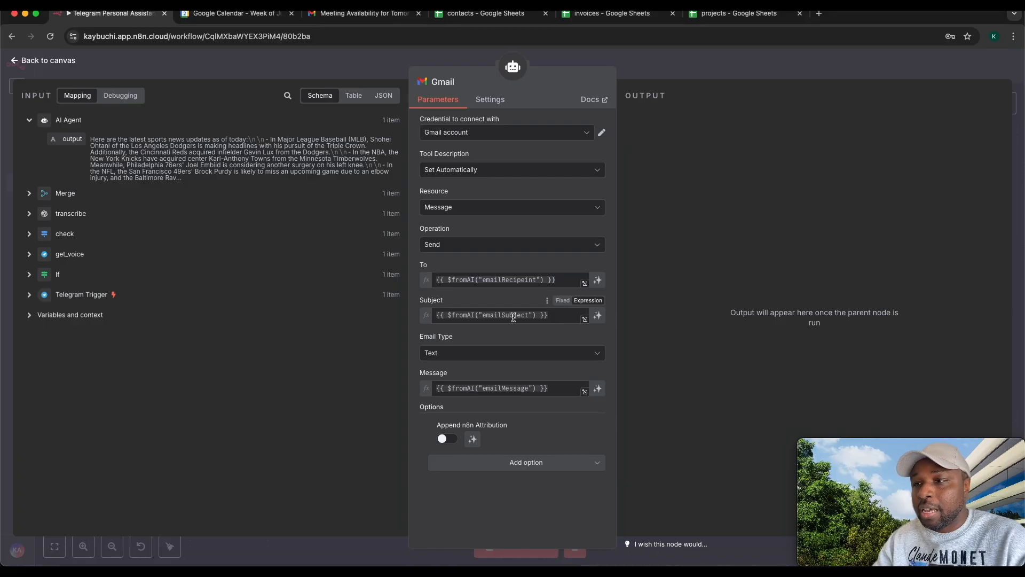
left_click(43, 59)
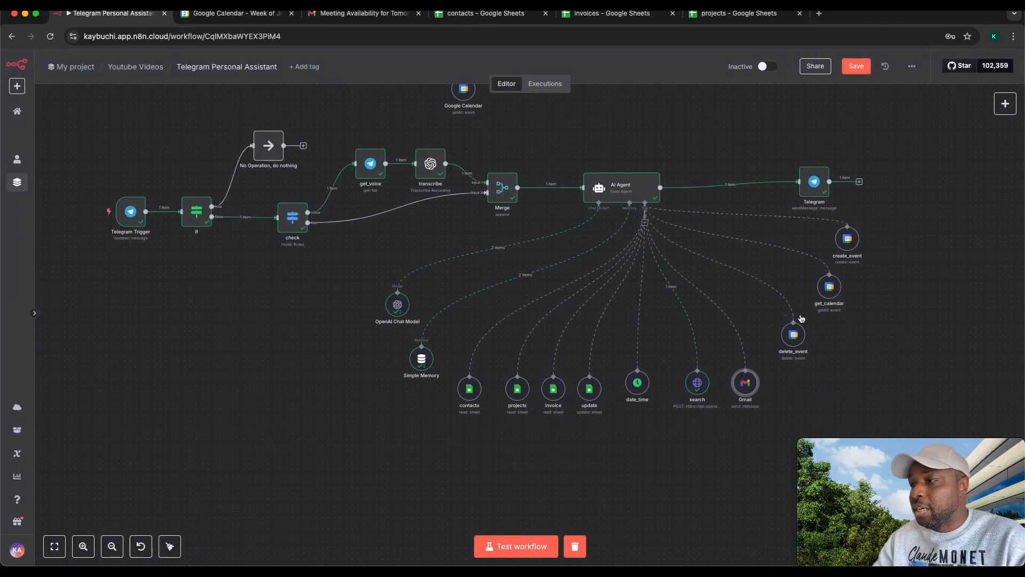
double_click(793, 334)
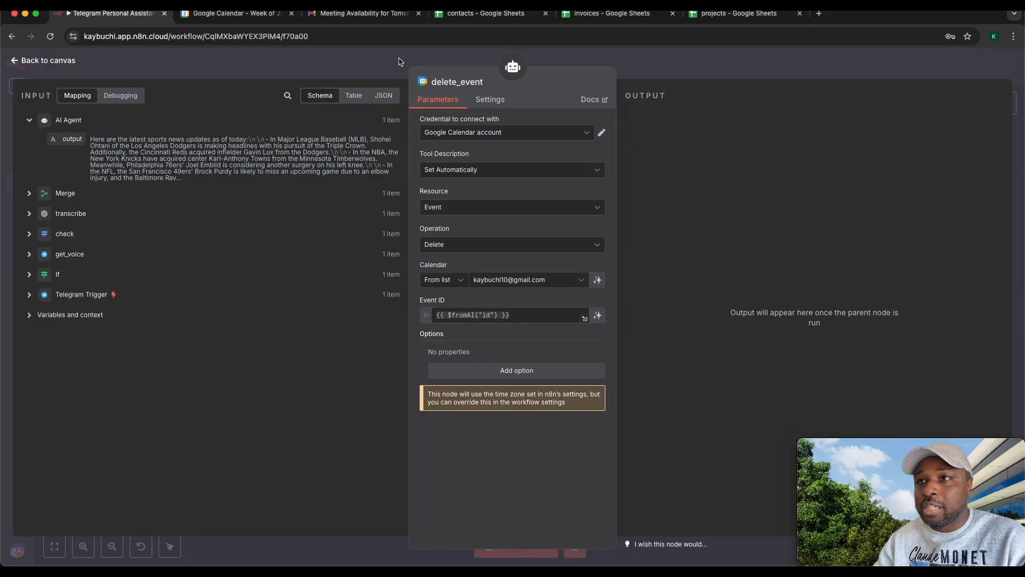
left_click(43, 60)
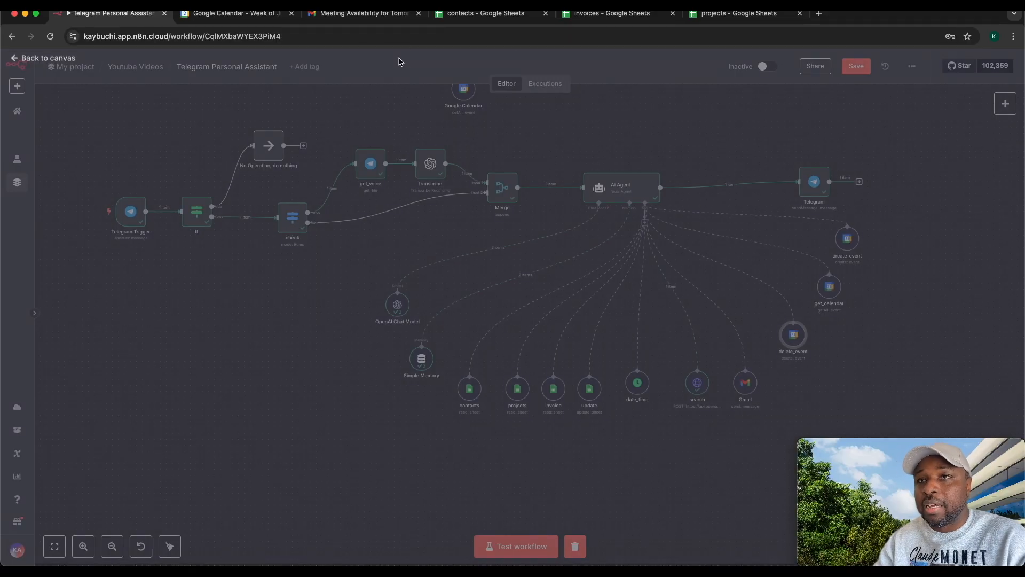
- Have the bot cancel all of today's events via a test run and confirm Google Calendar shows today empty
left_click(232, 13)
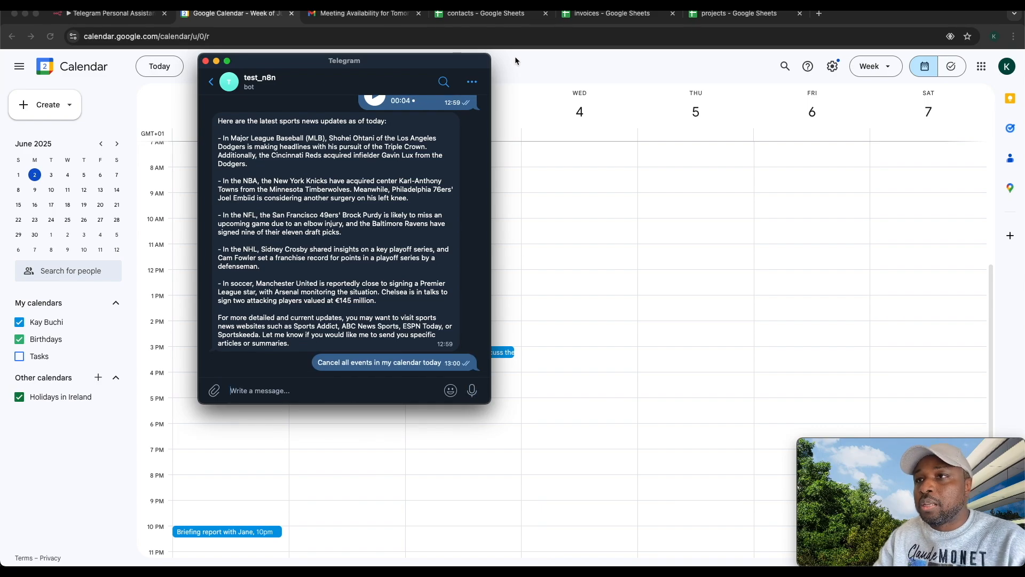
left_click(110, 13)
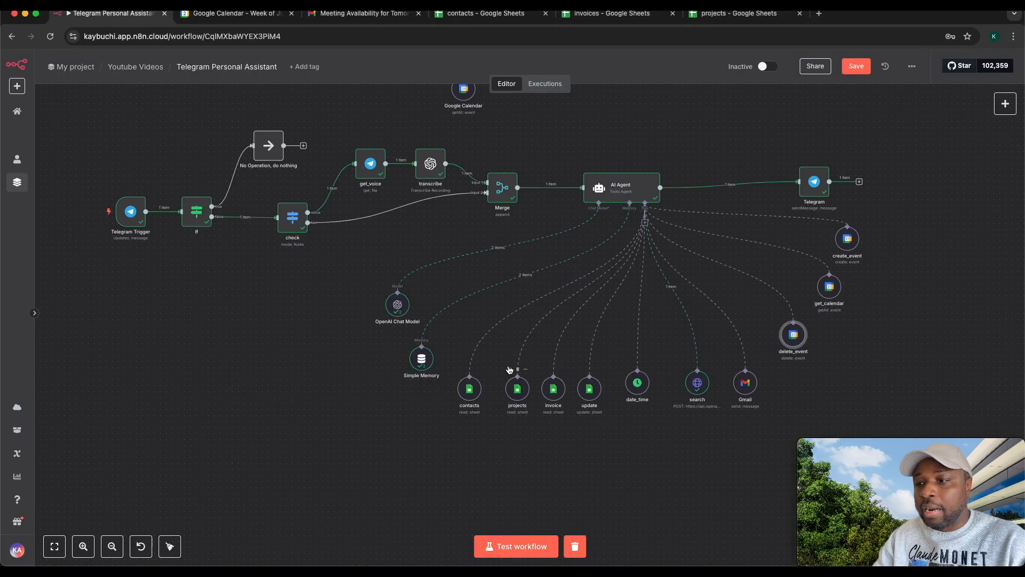
left_click(516, 546)
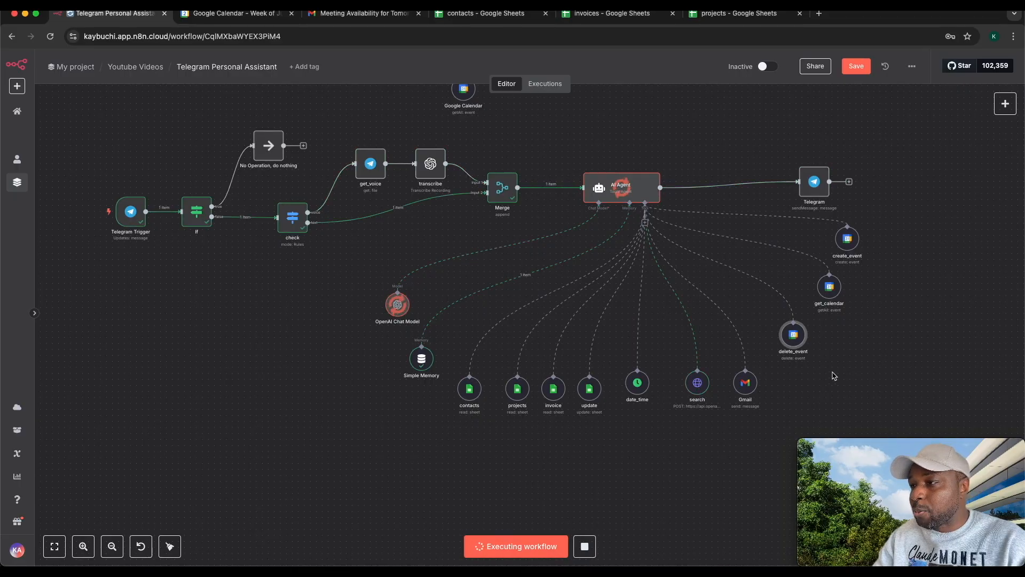
mouse_move(793, 335)
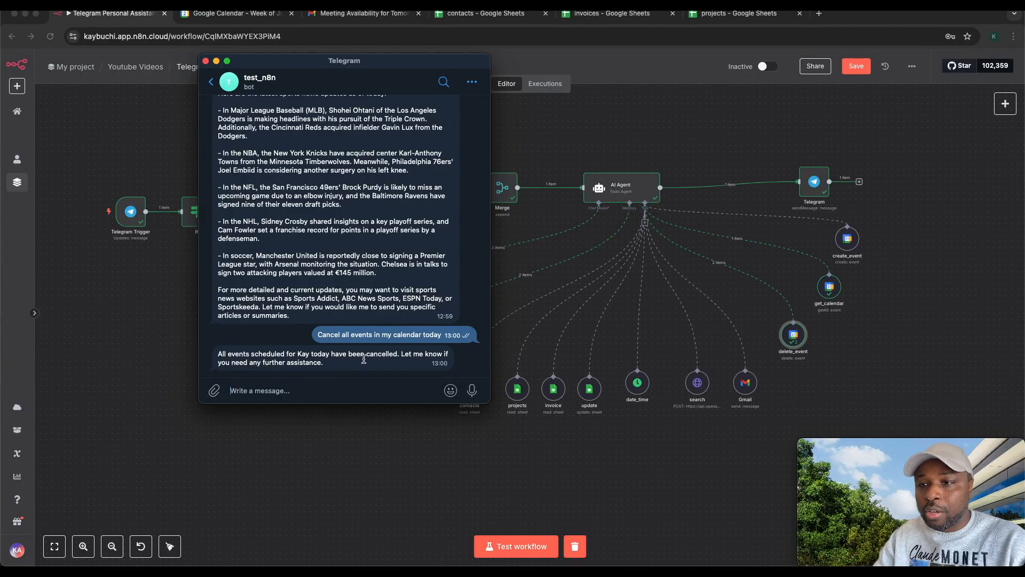
left_click(234, 13)
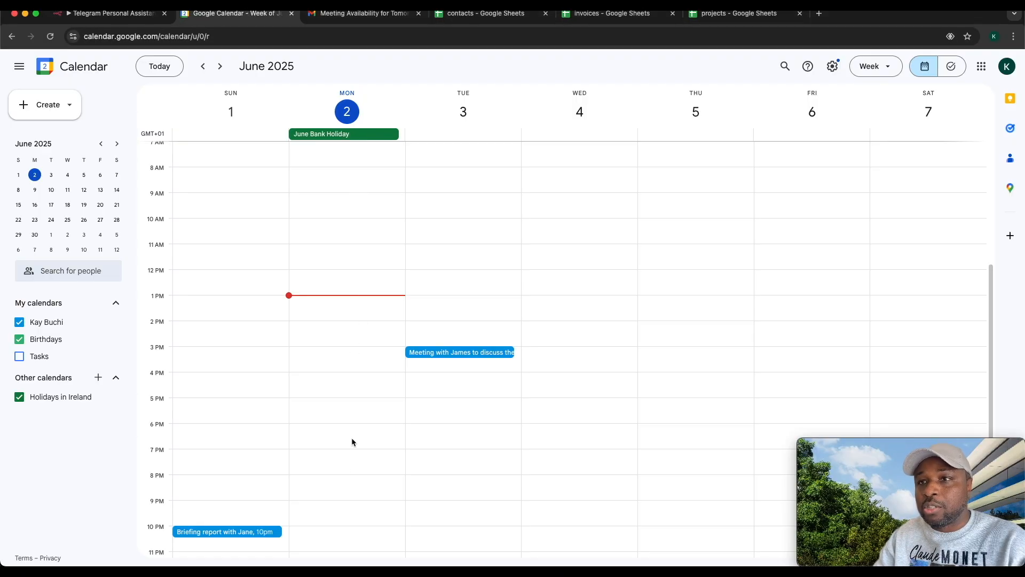
mouse_move(363, 391)
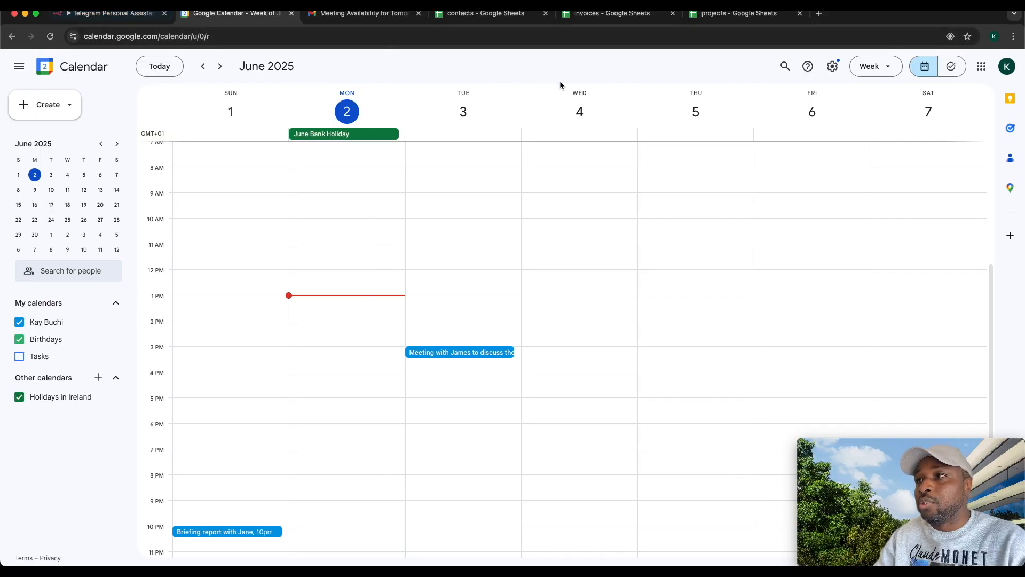
left_click(108, 13)
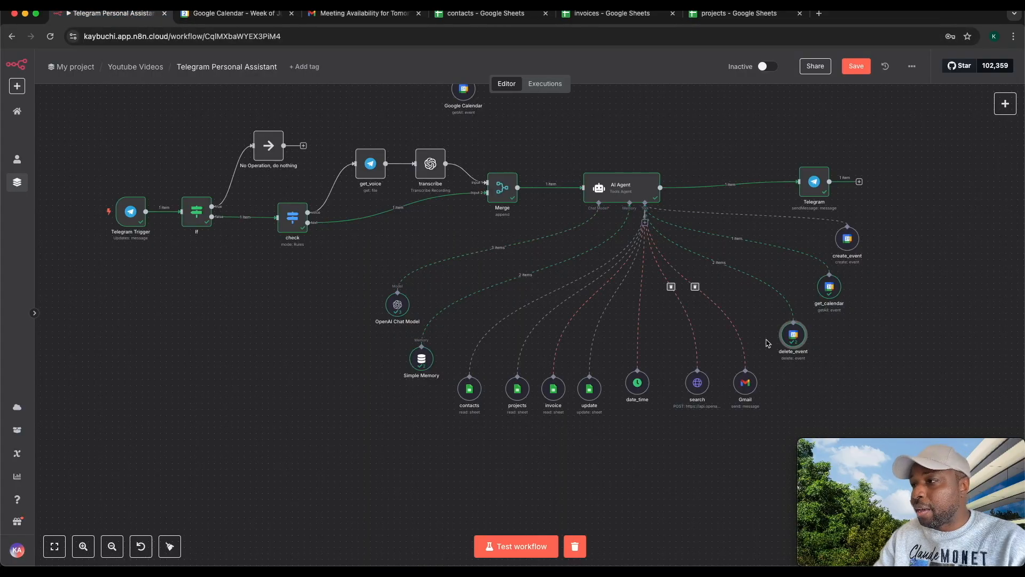
mouse_move(847, 246)
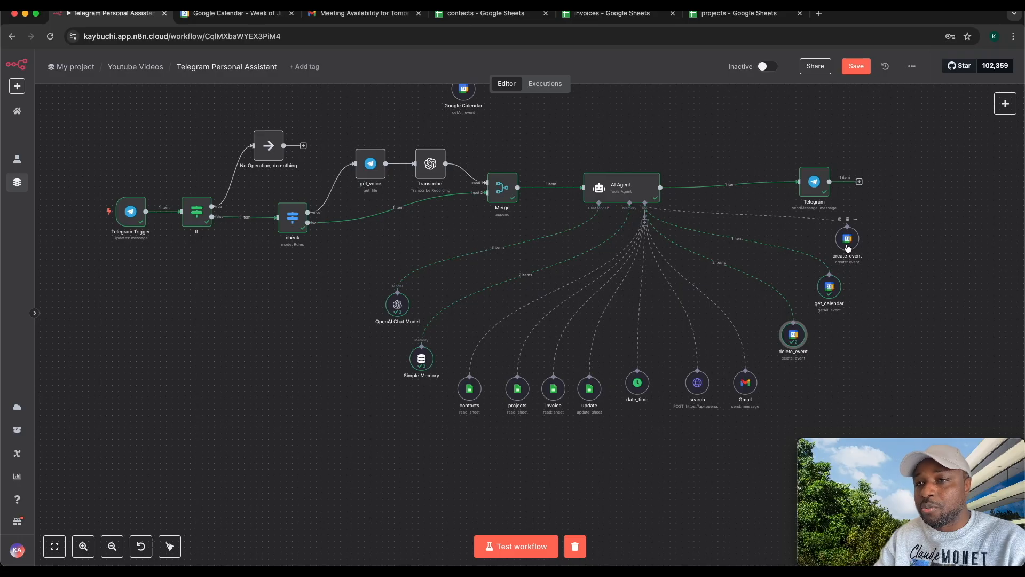
mouse_move(647, 494)
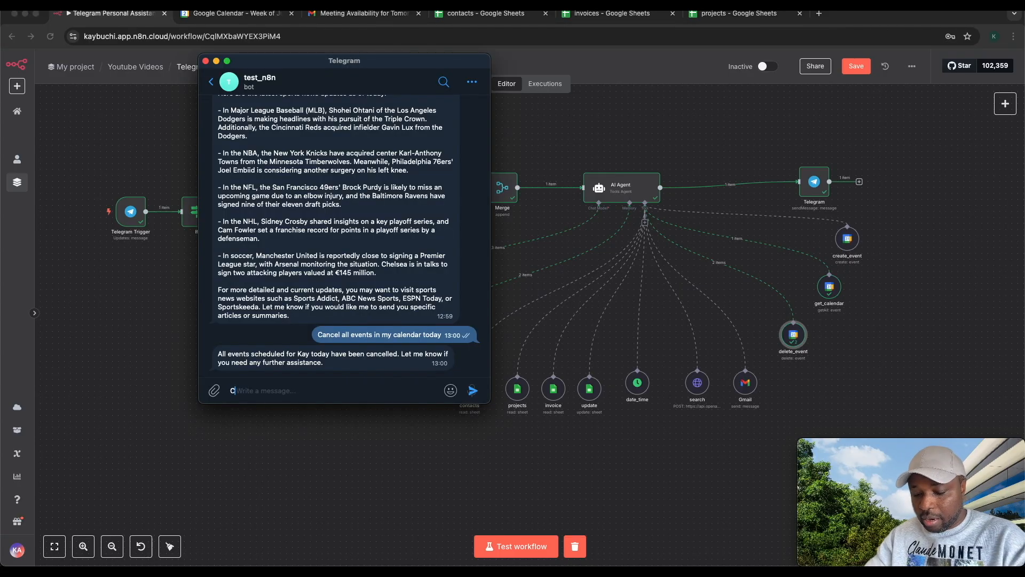
- Ask the bot to create a 30-minute event with James to discuss POC on AI implementation, then follow its event link
type("Create an event for 3pm")
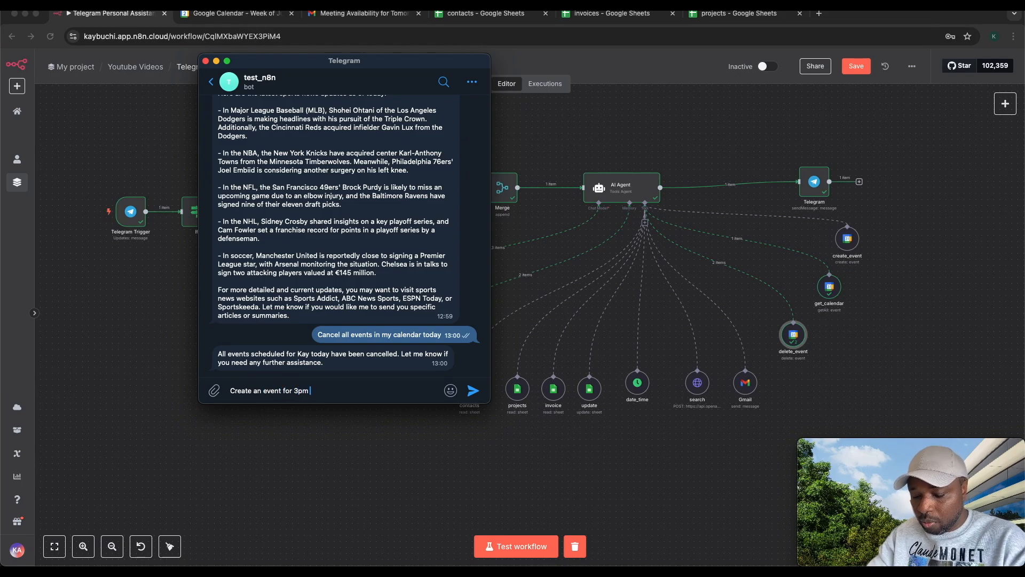
type("with james to discuss POC on AI implementation")
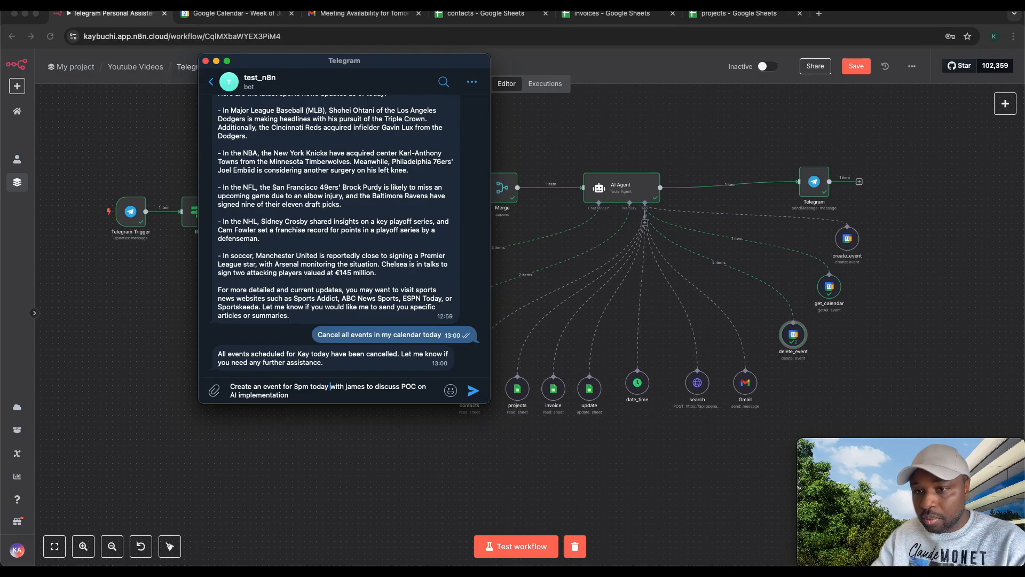
type(". Duration is 30m")
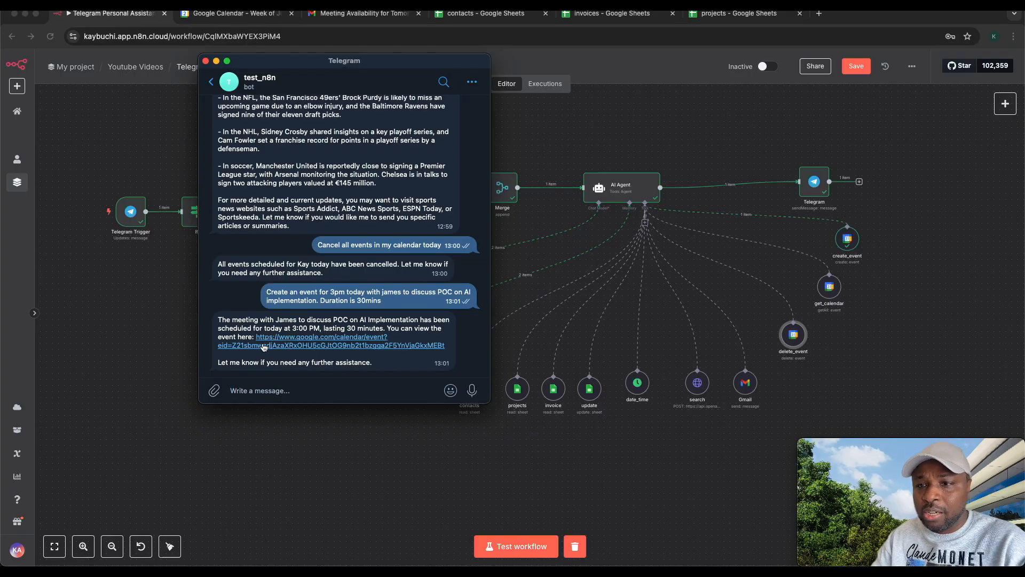
left_click(235, 13)
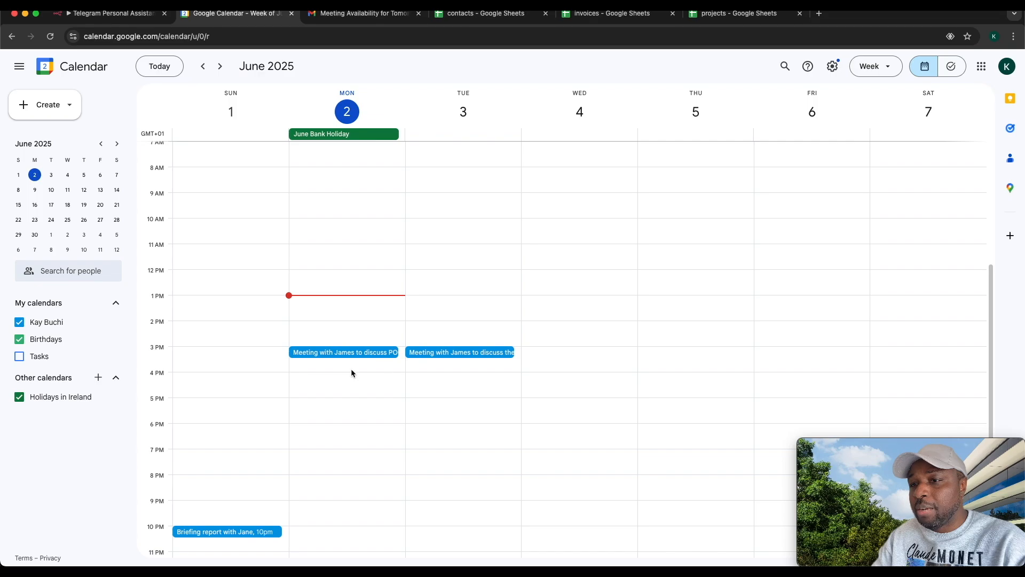
- View the Monday 3:00–3:30pm POC meeting details, then return to the n8n workflow
left_click(344, 352)
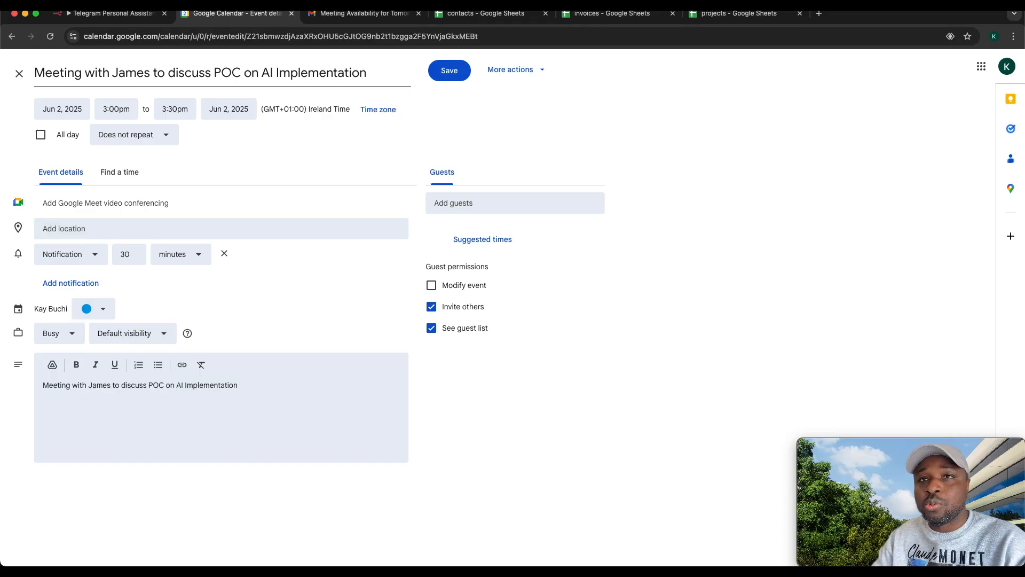
left_click(109, 13)
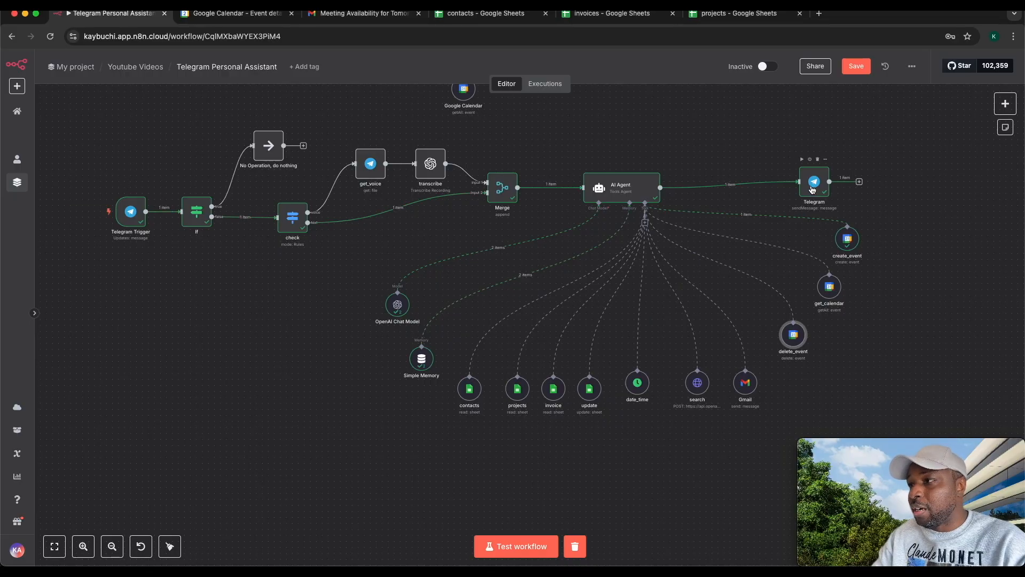
- Inspect the Telegram reply node's Chat ID expression and its resolved value from the trigger
double_click(813, 181)
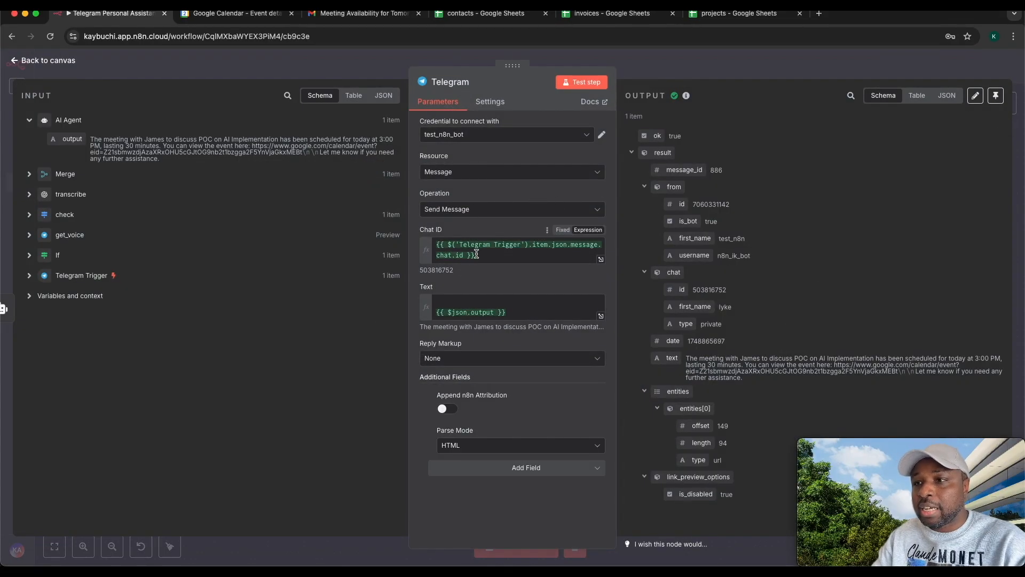
left_click(517, 249)
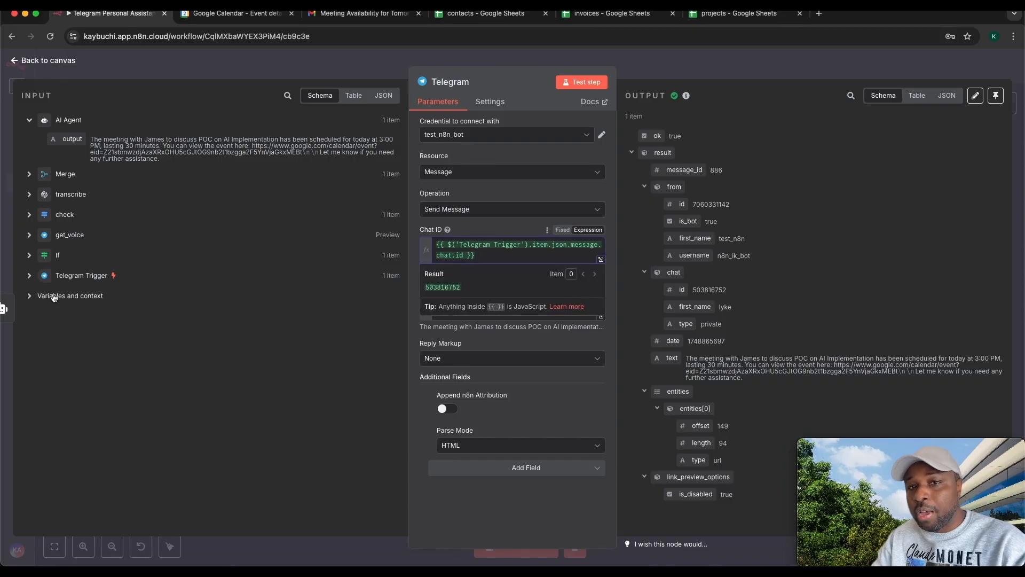